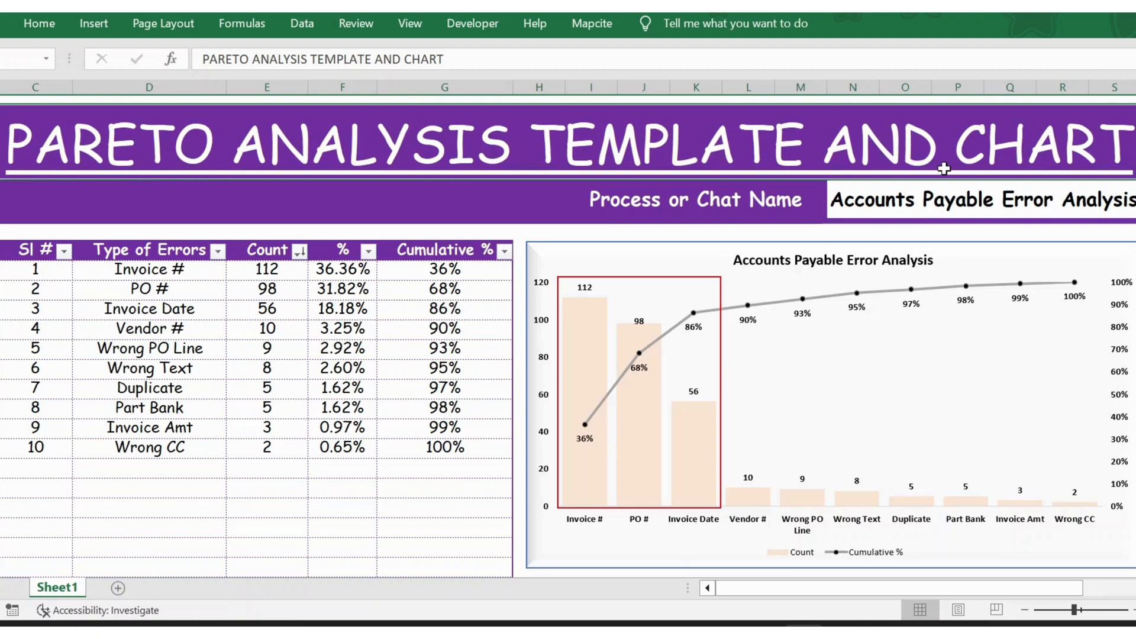
mouse_move(422, 329)
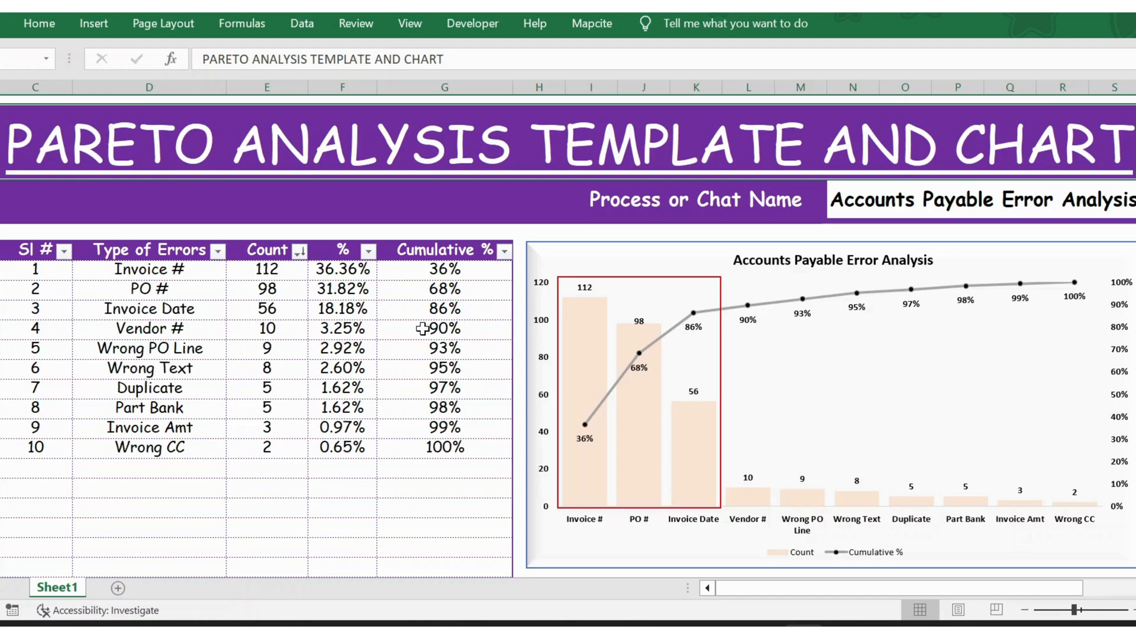
Inspect the existing error type entries, their counts and the blank row below the table.
left_click(150, 250)
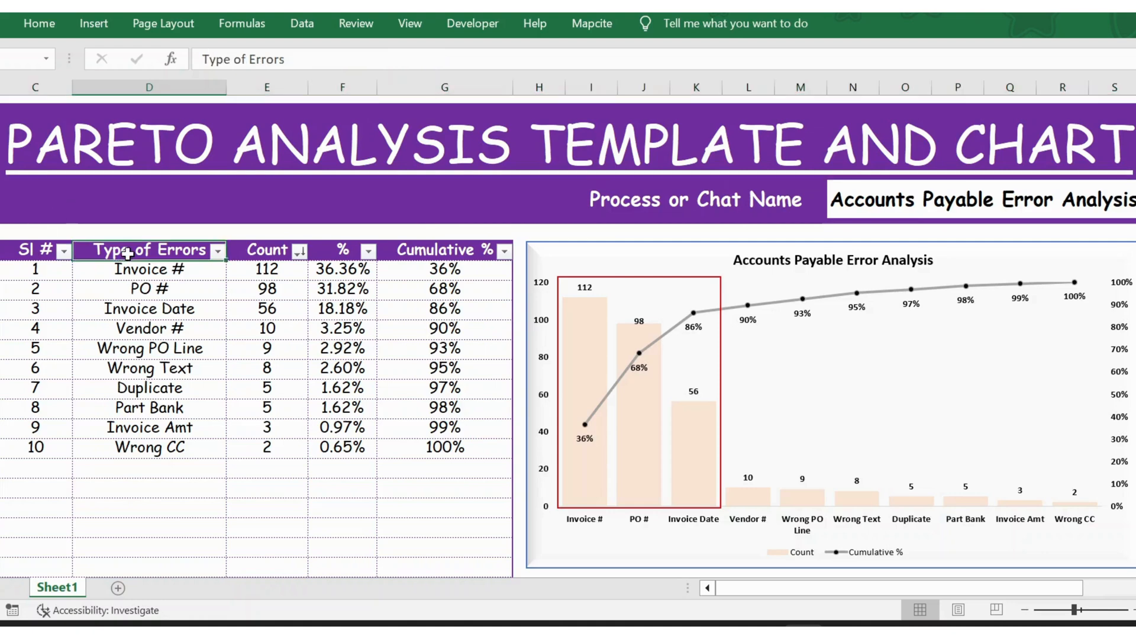
left_click(149, 269)
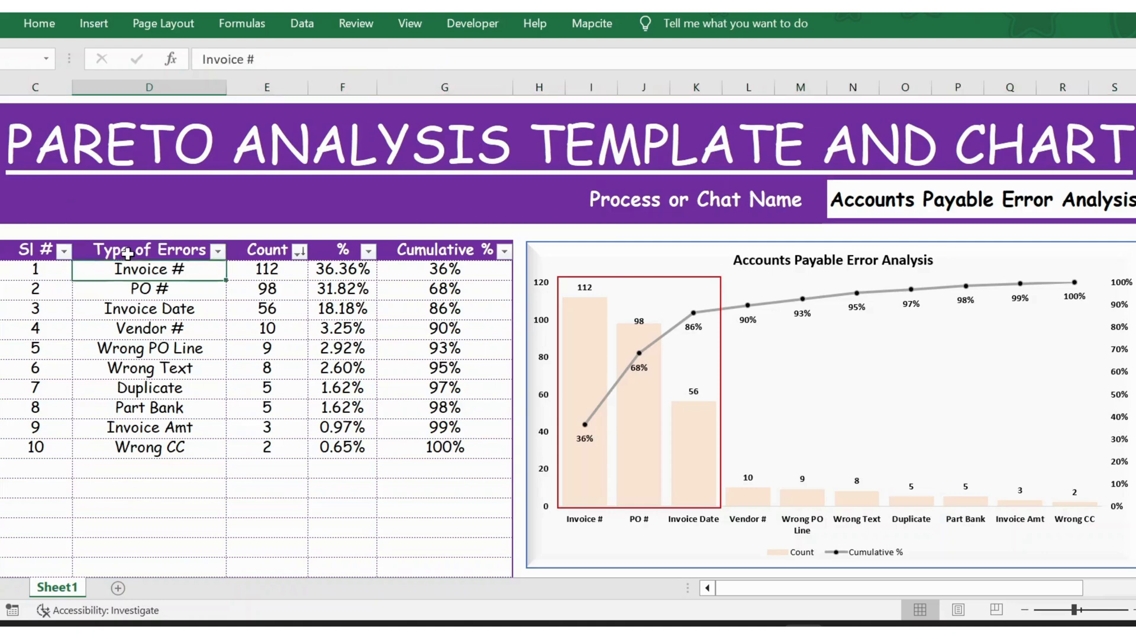
left_click(149, 468)
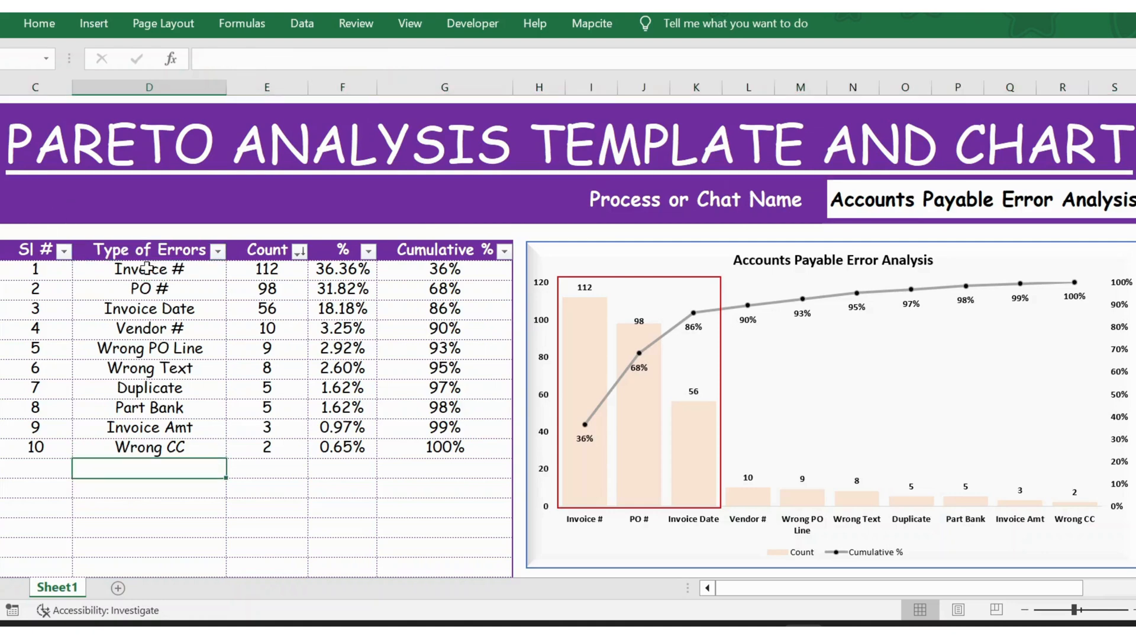
left_click(149, 288)
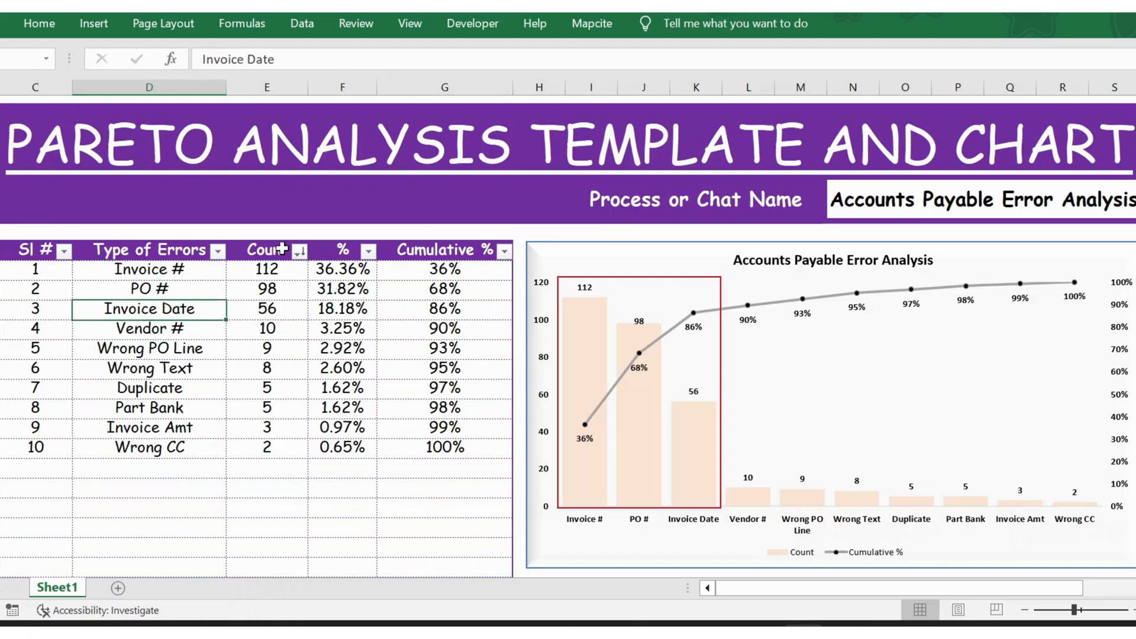
left_click(265, 288)
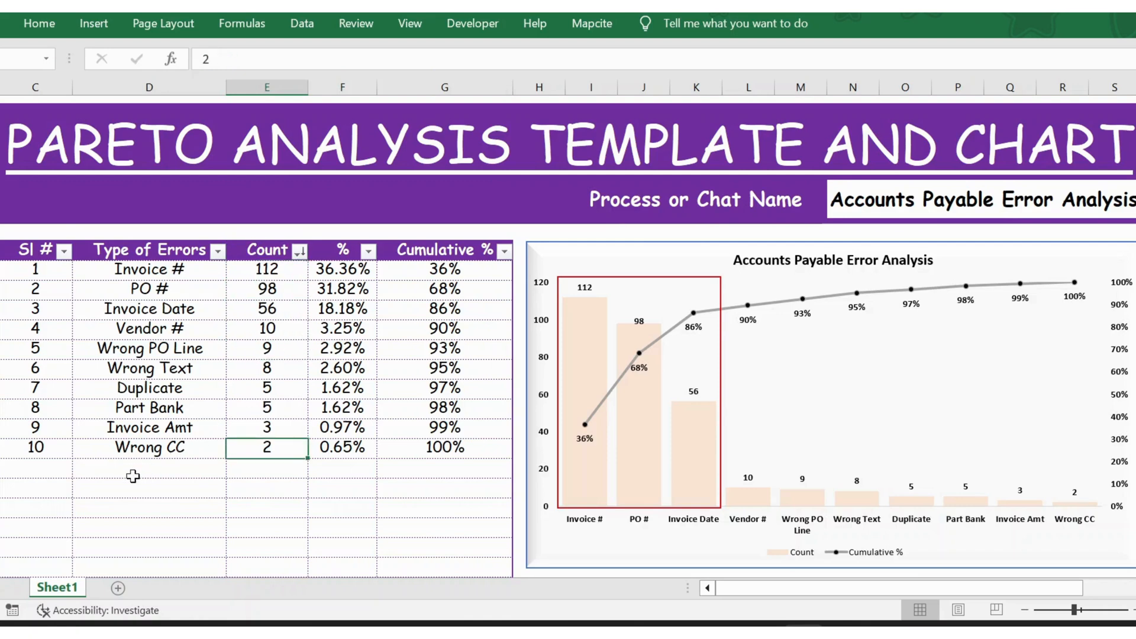
Add error type 'Text' with a count of 5 below Wrong CC.
left_click(149, 468)
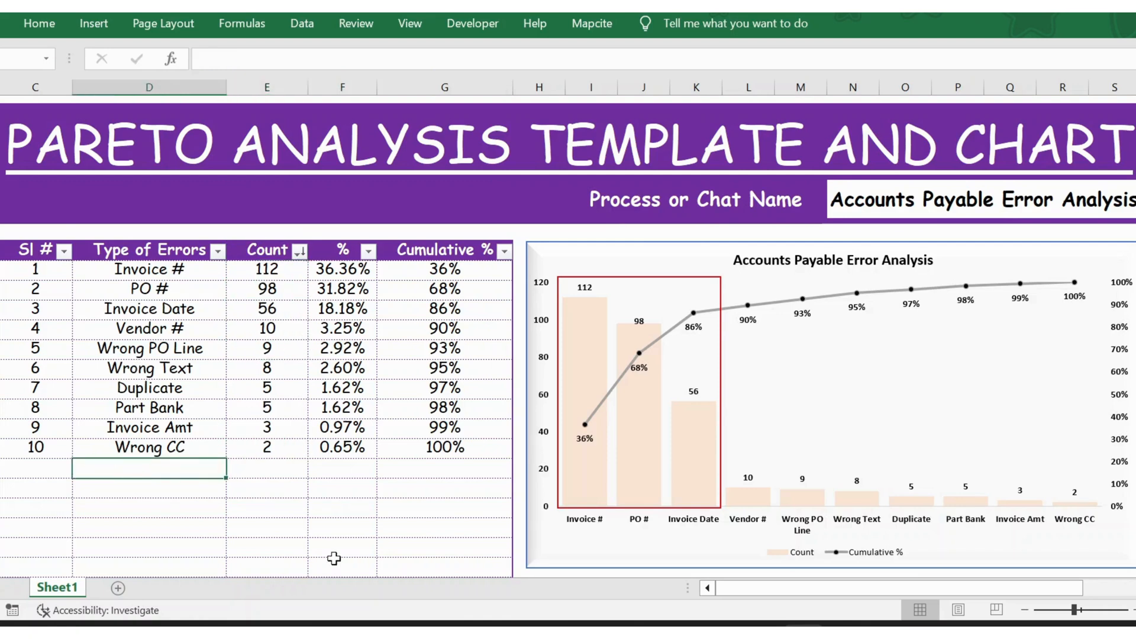
type("Tex")
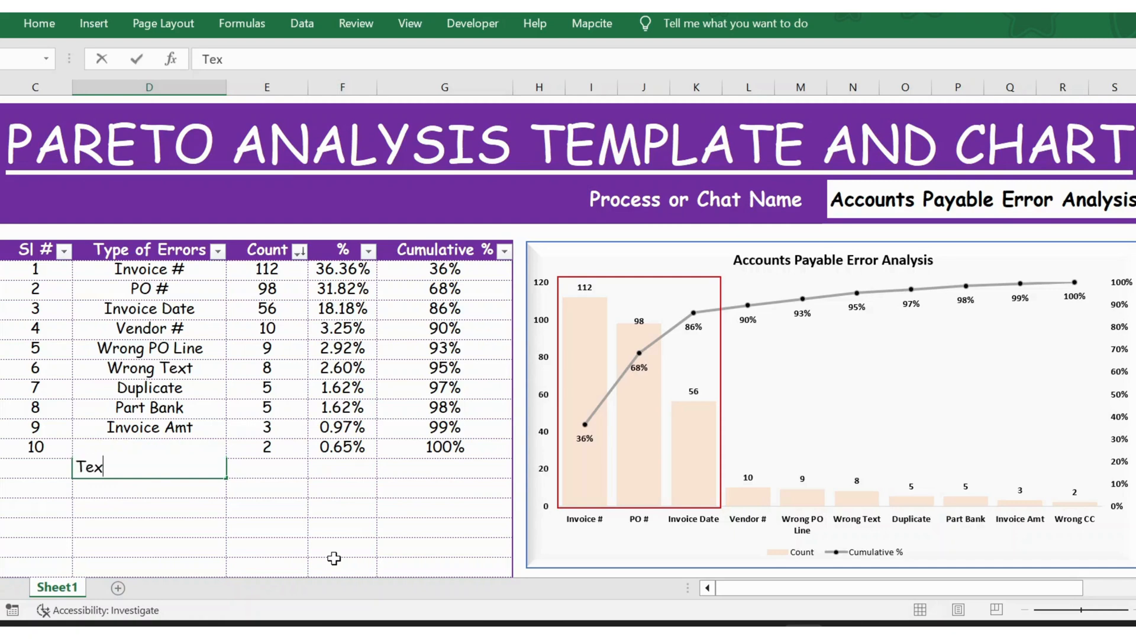
type("t")
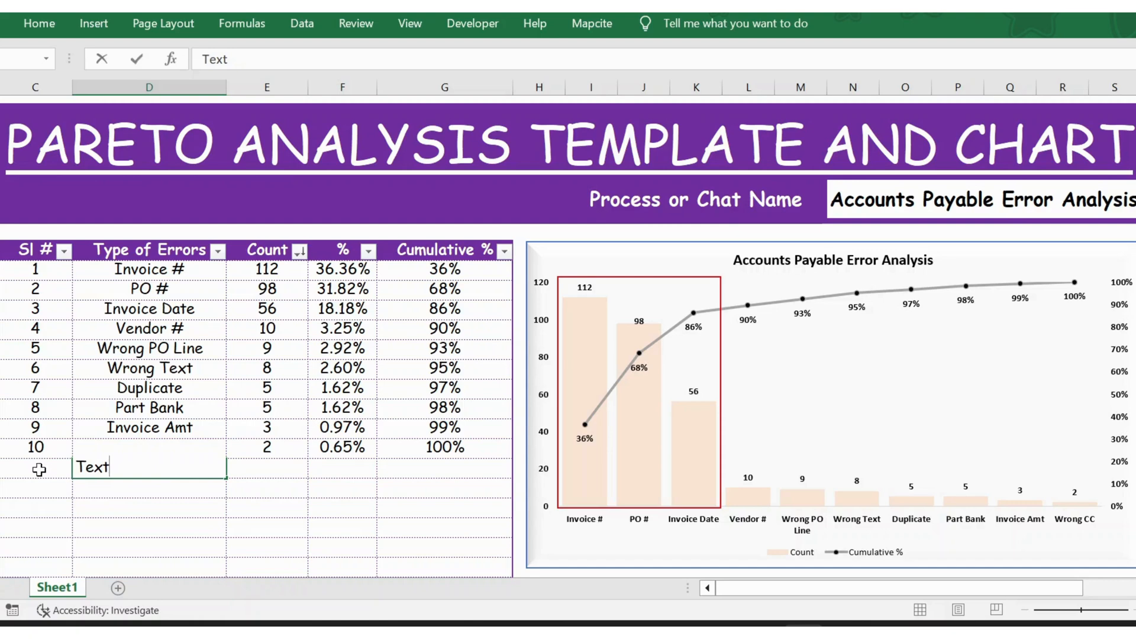
mouse_move(372, 505)
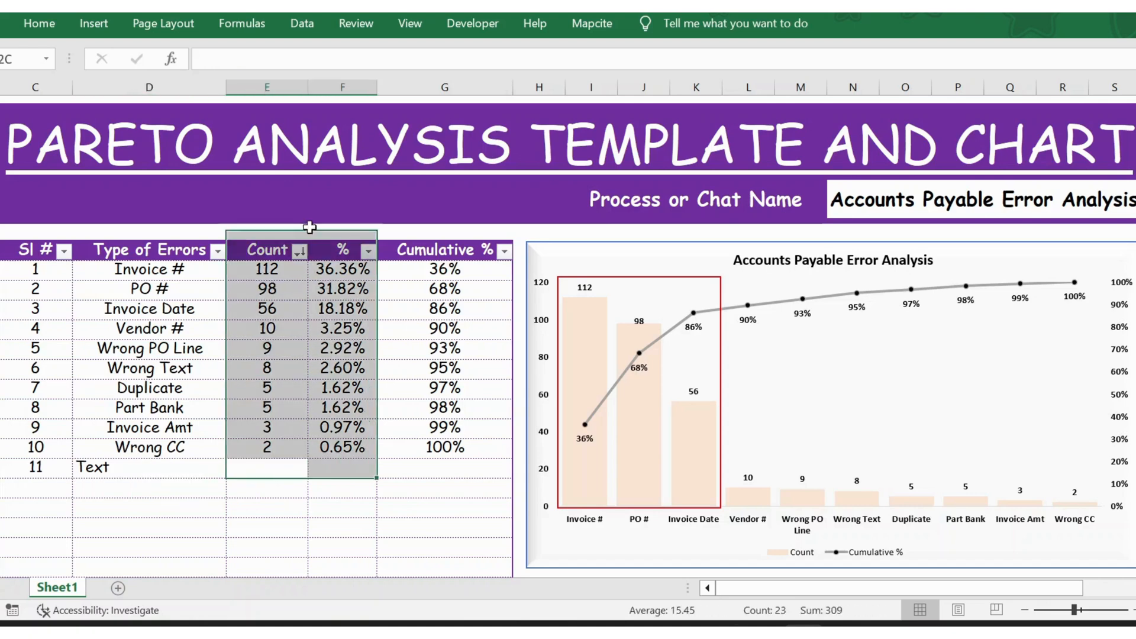
left_click(266, 468)
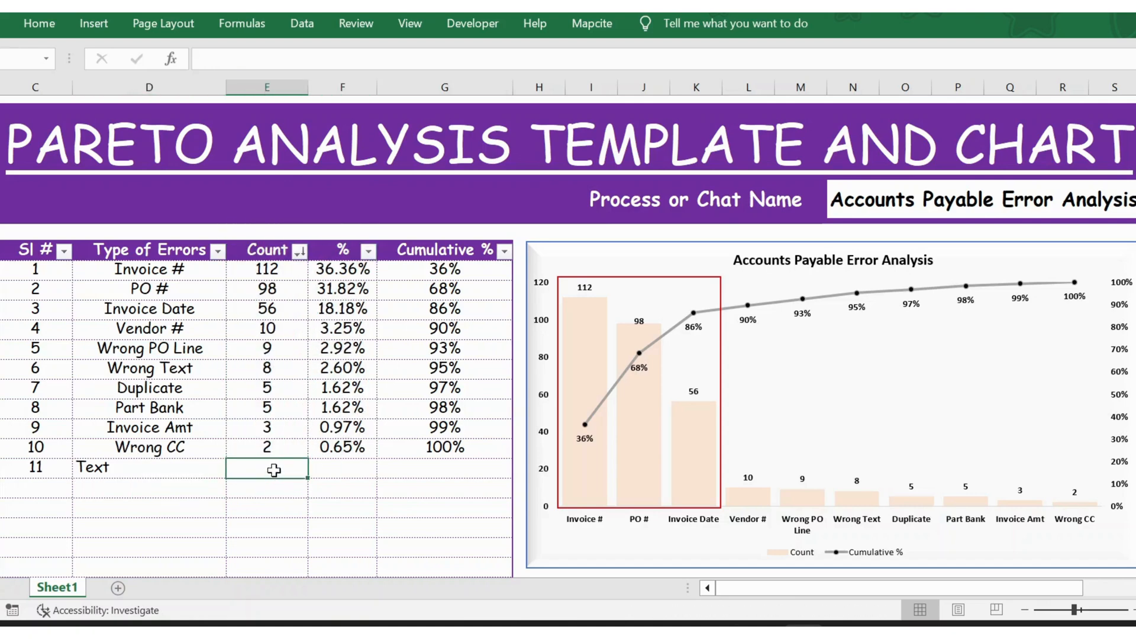
type("5")
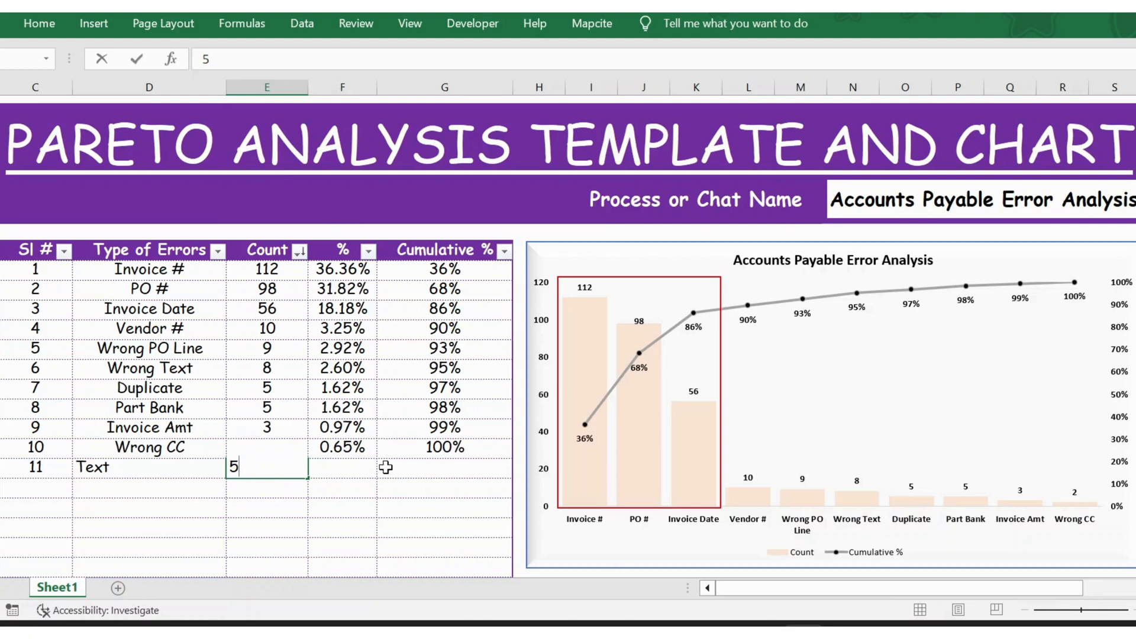
key("enter")
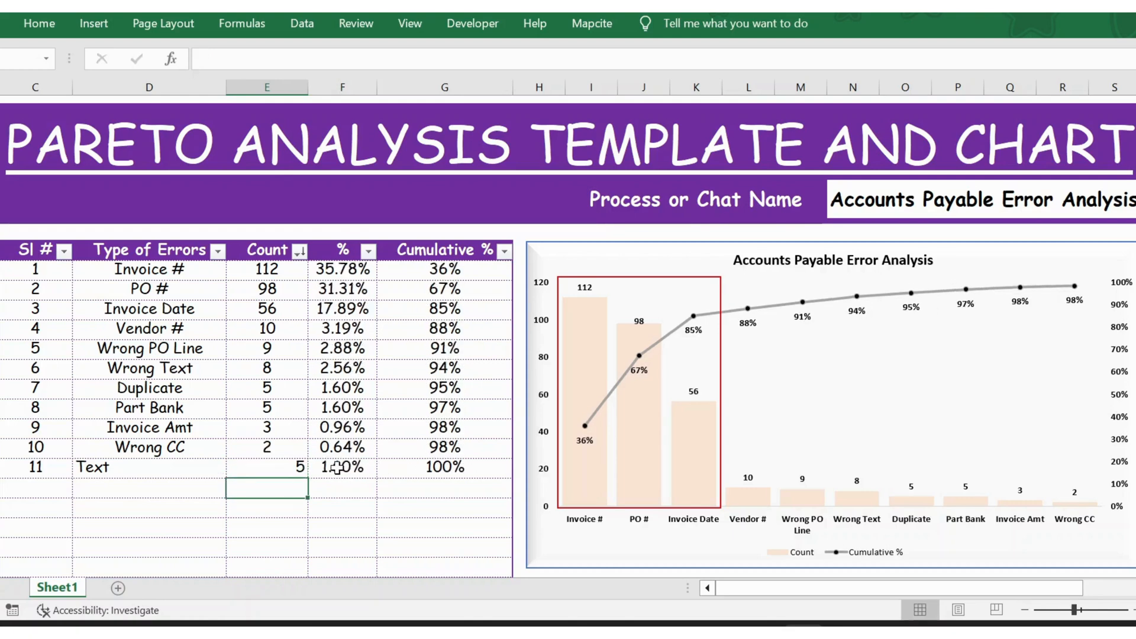
left_click(444, 468)
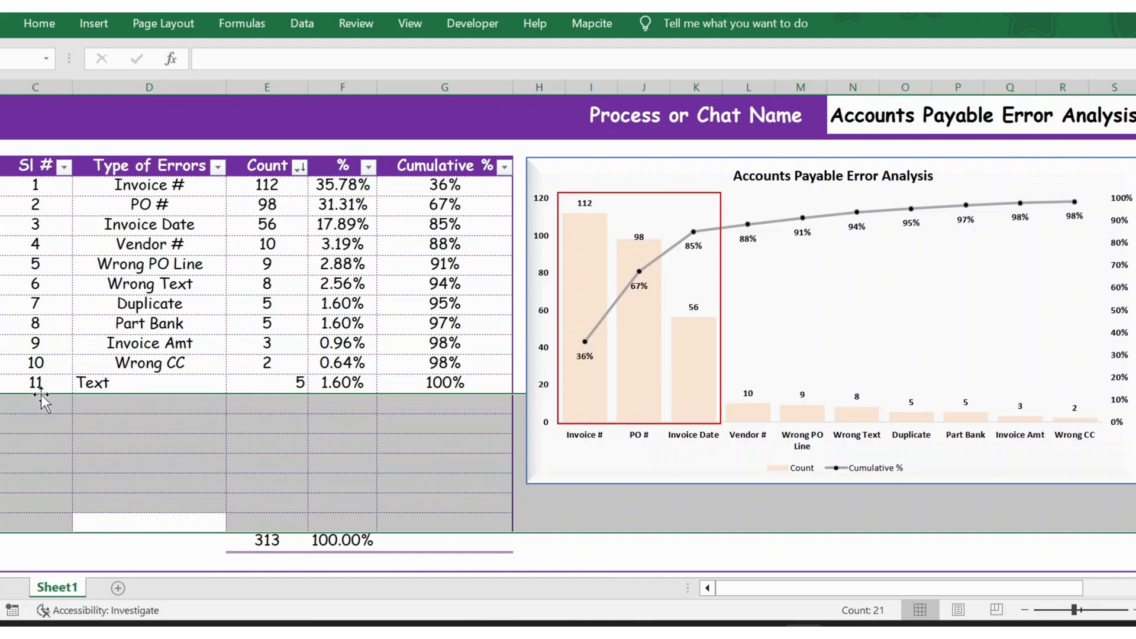
Enter error type ABC with count 10, then delete the Text row's count.
type("ABC")
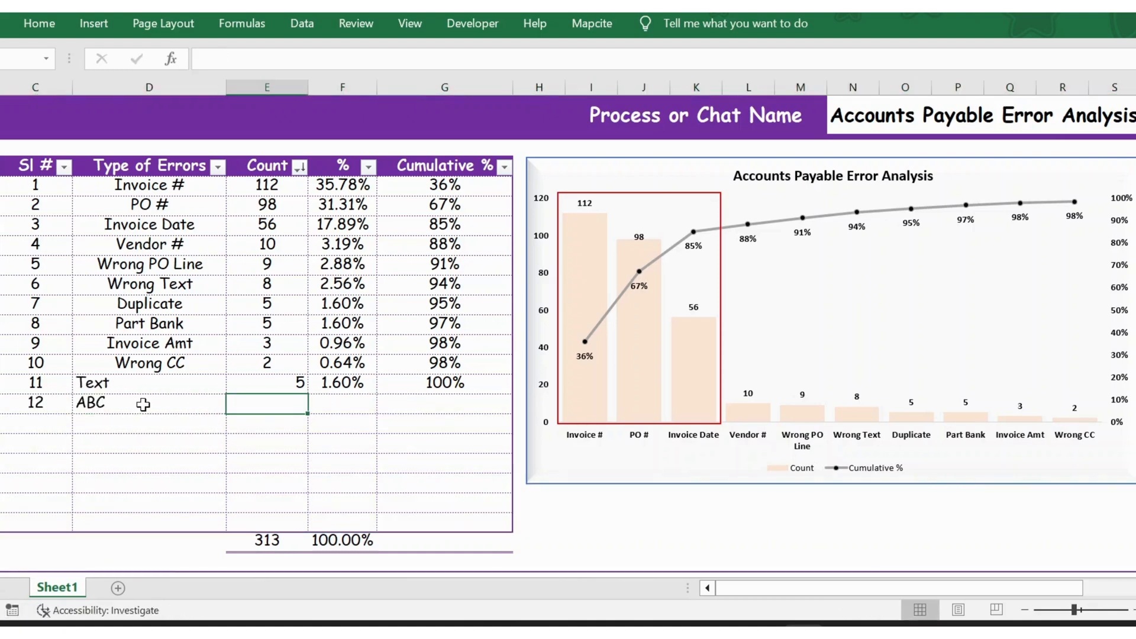
type("1")
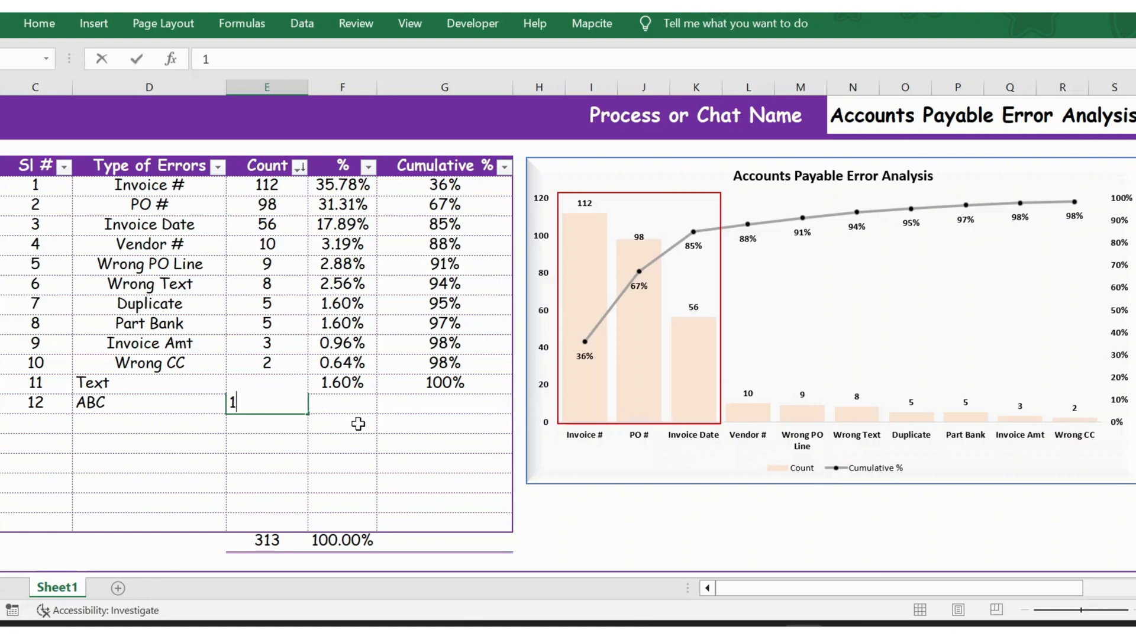
type("0")
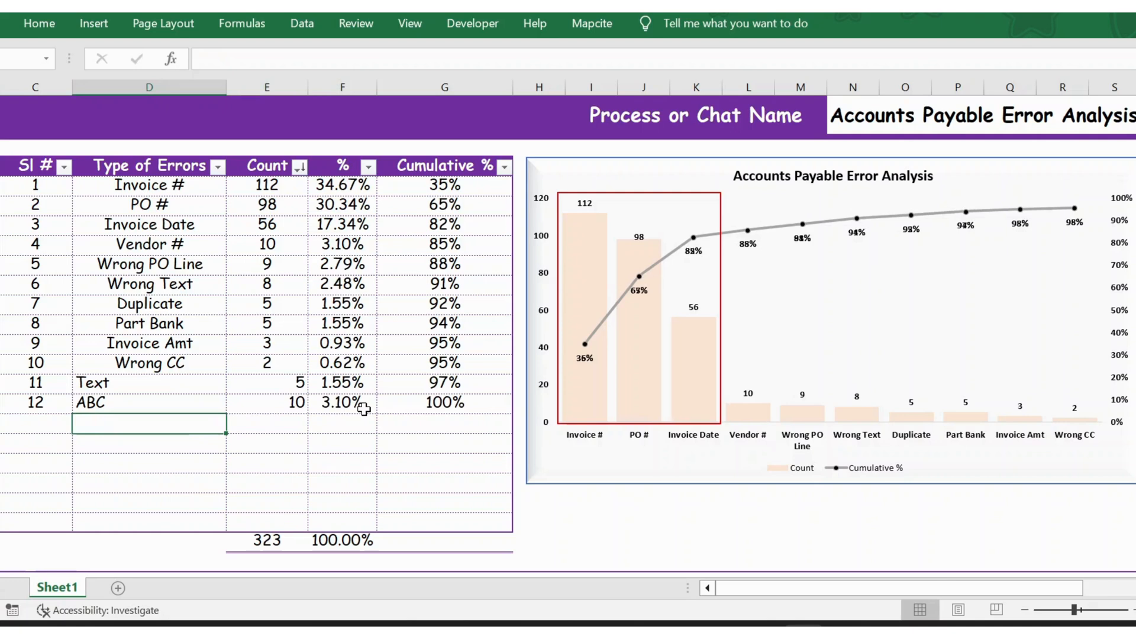
left_click(265, 443)
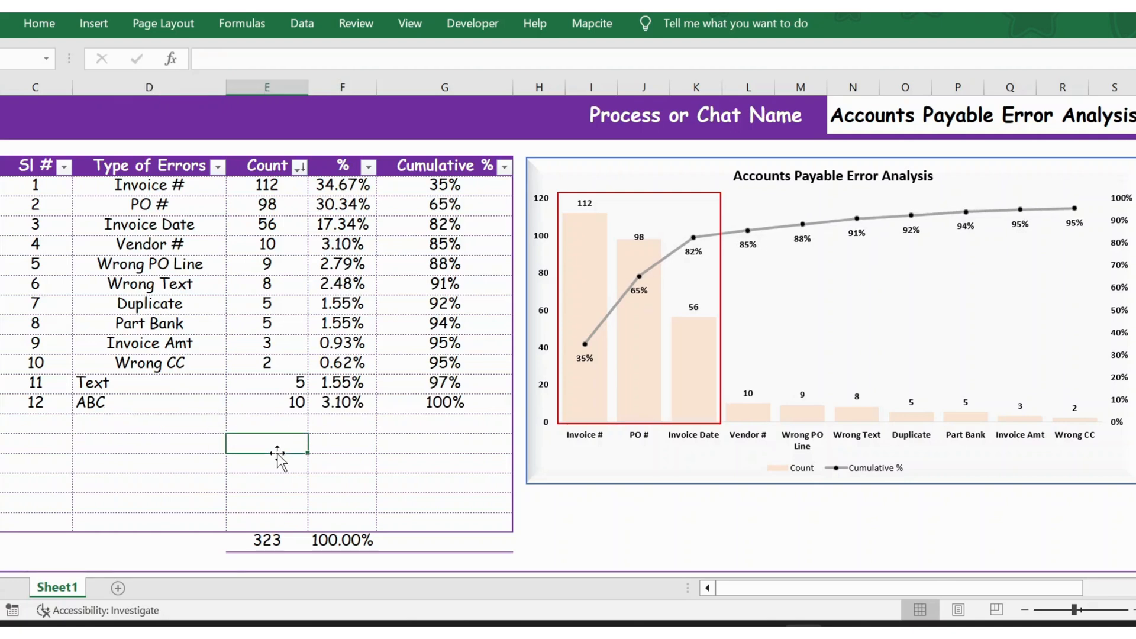
left_click(267, 383)
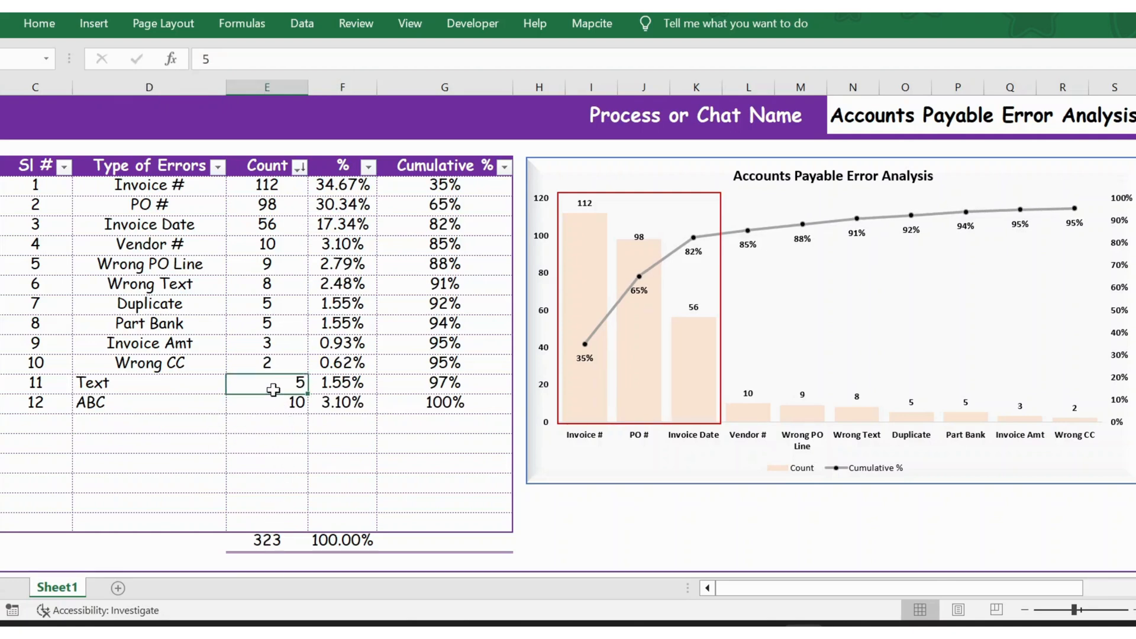
key("Delete")
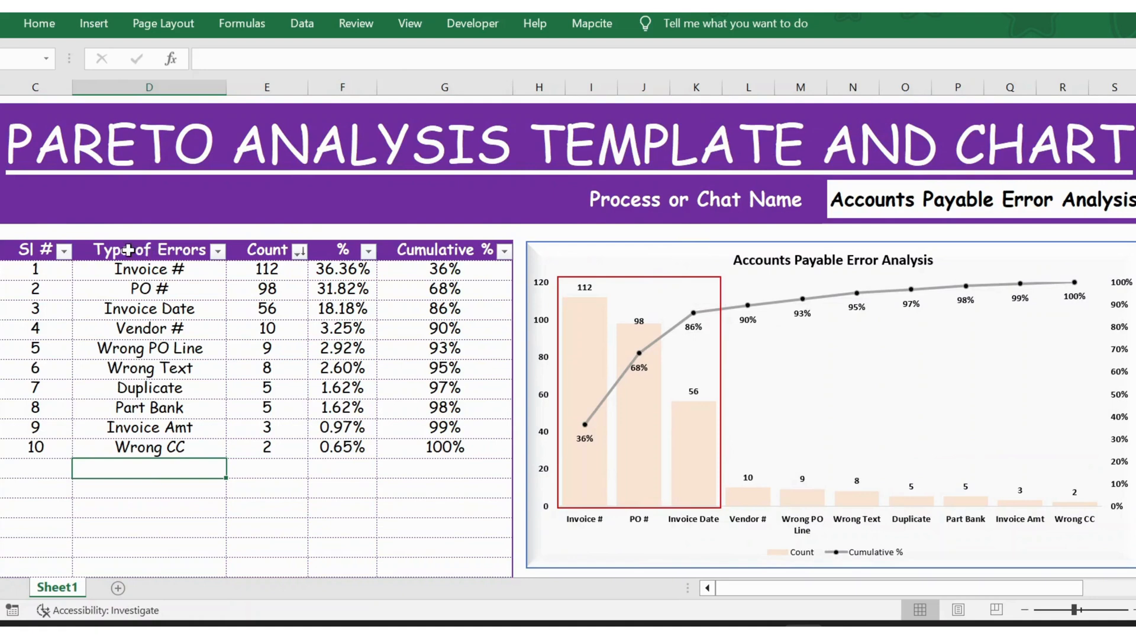
Select error types and counts plus the Cumulative % column as chart data, showing Insert options.
left_click(149, 250)
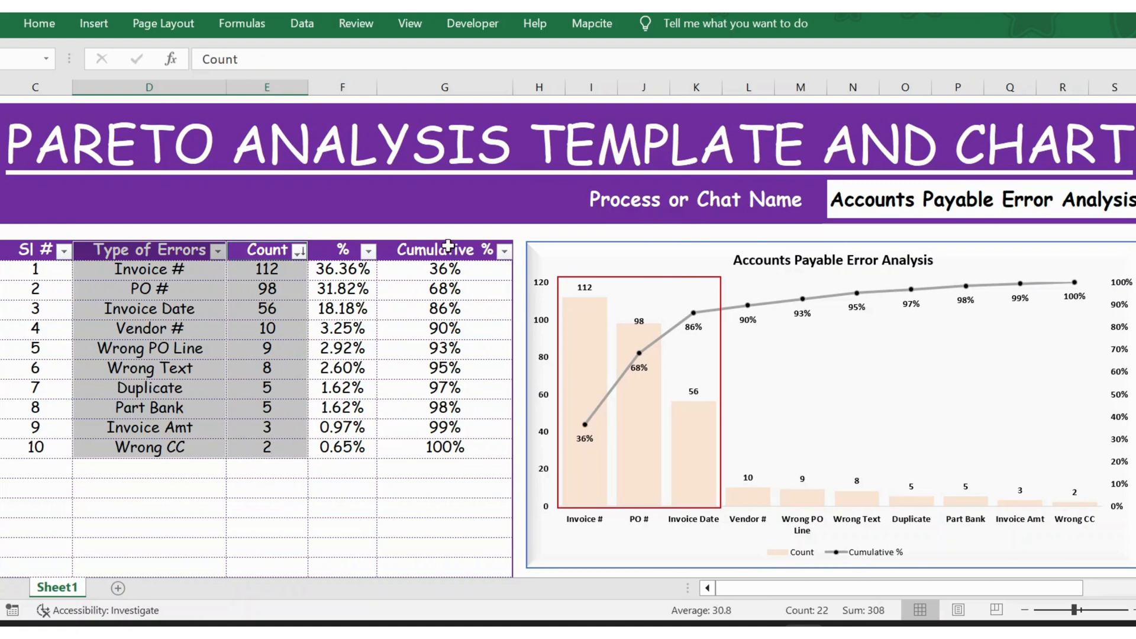
left_click(445, 249)
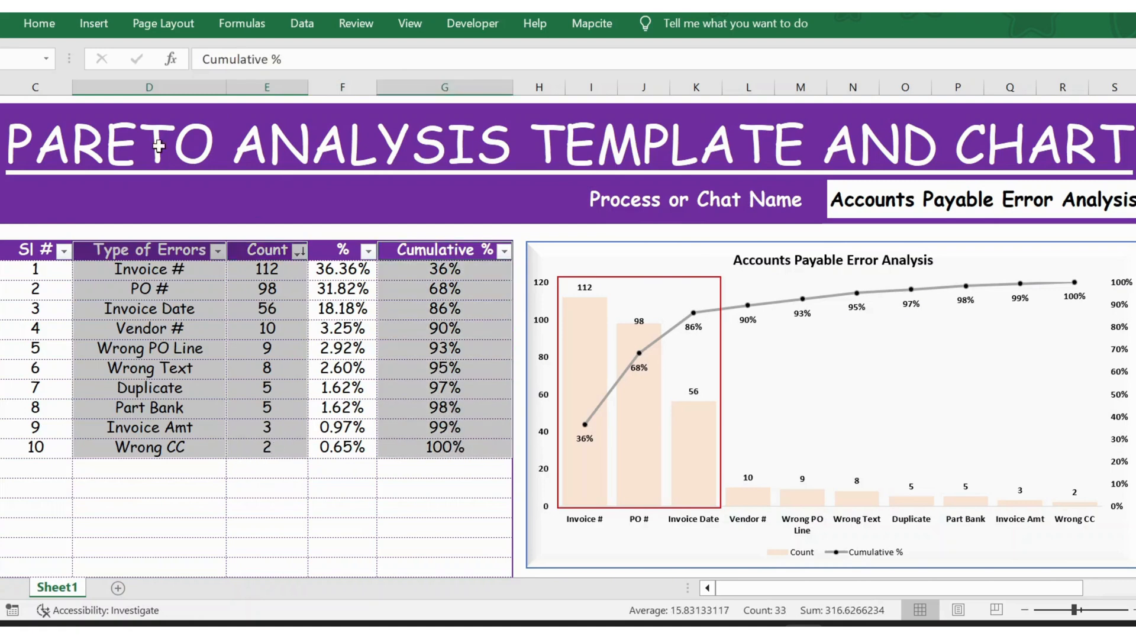
left_click(93, 23)
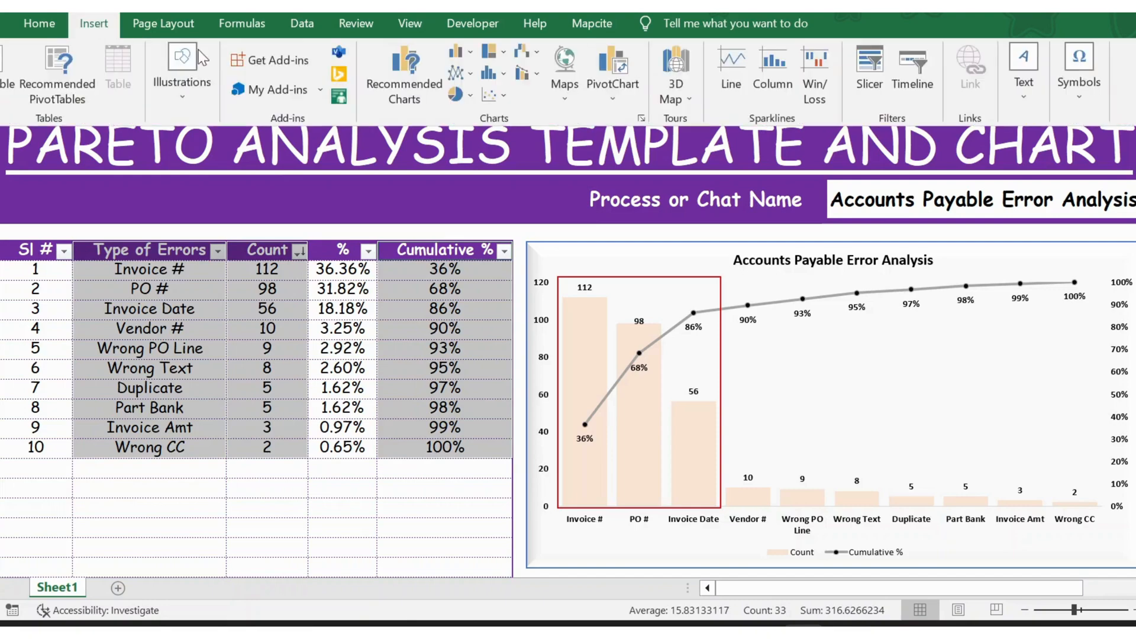
mouse_move(404, 72)
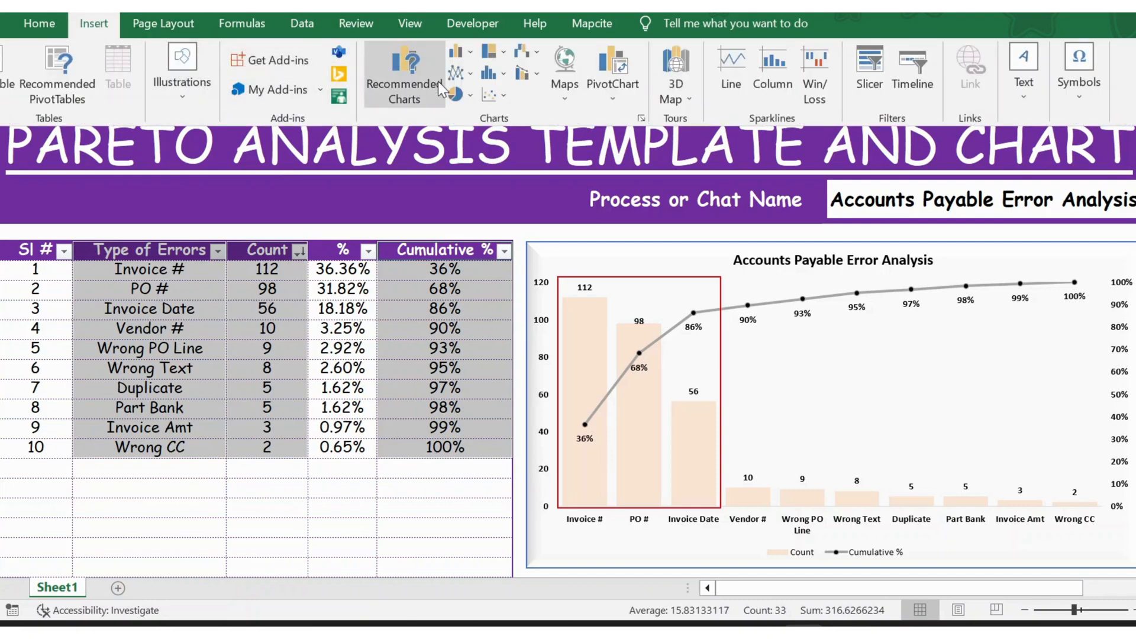
Insert the recommended Clustered Column chart with a Cumulative % line.
left_click(404, 76)
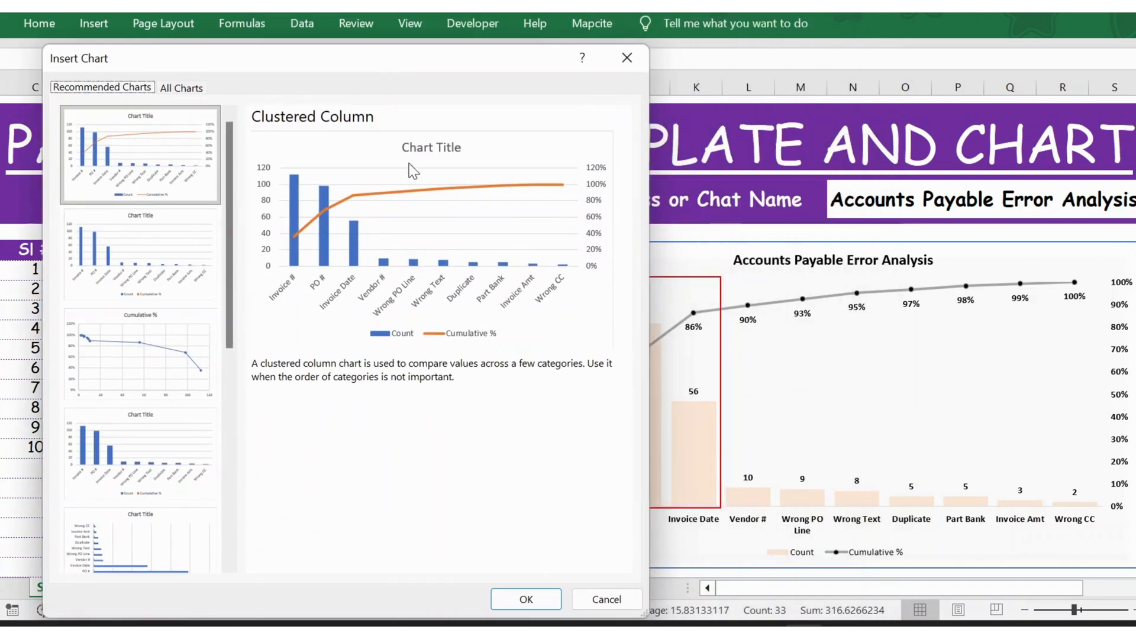
mouse_move(452, 190)
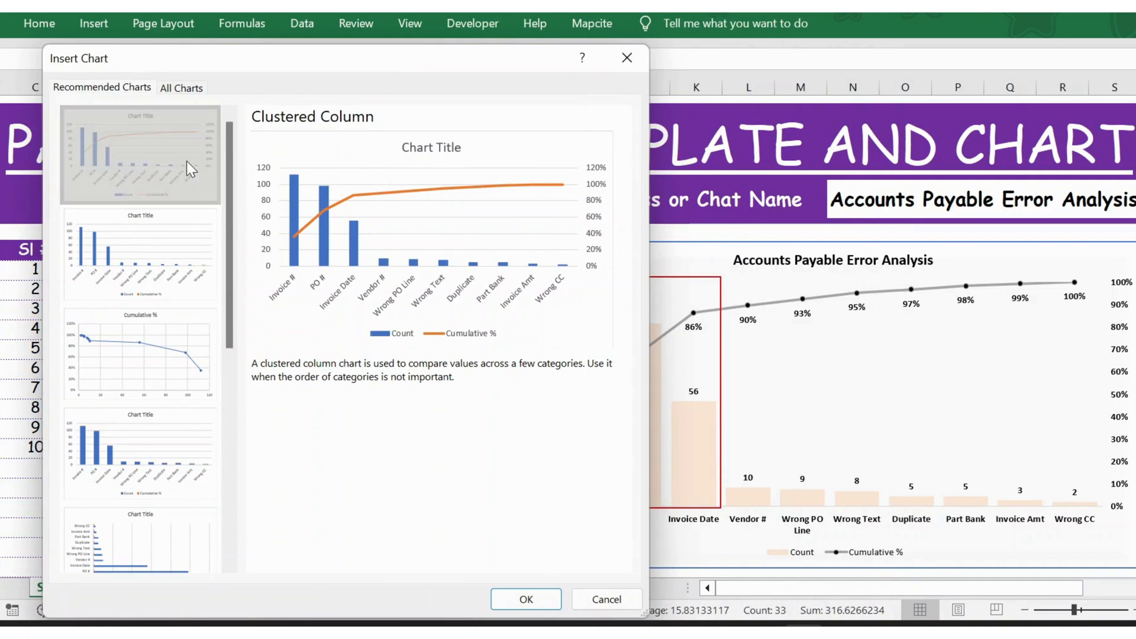
left_click(526, 600)
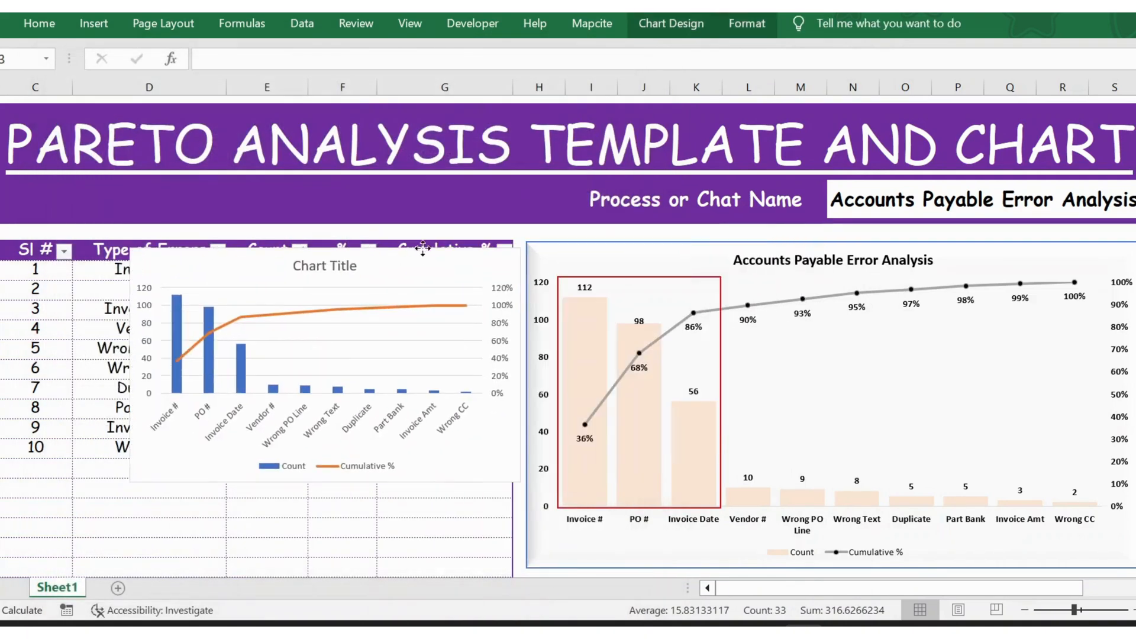
Select the new Count and Cumulative % combo chart on the sheet.
left_click(324, 326)
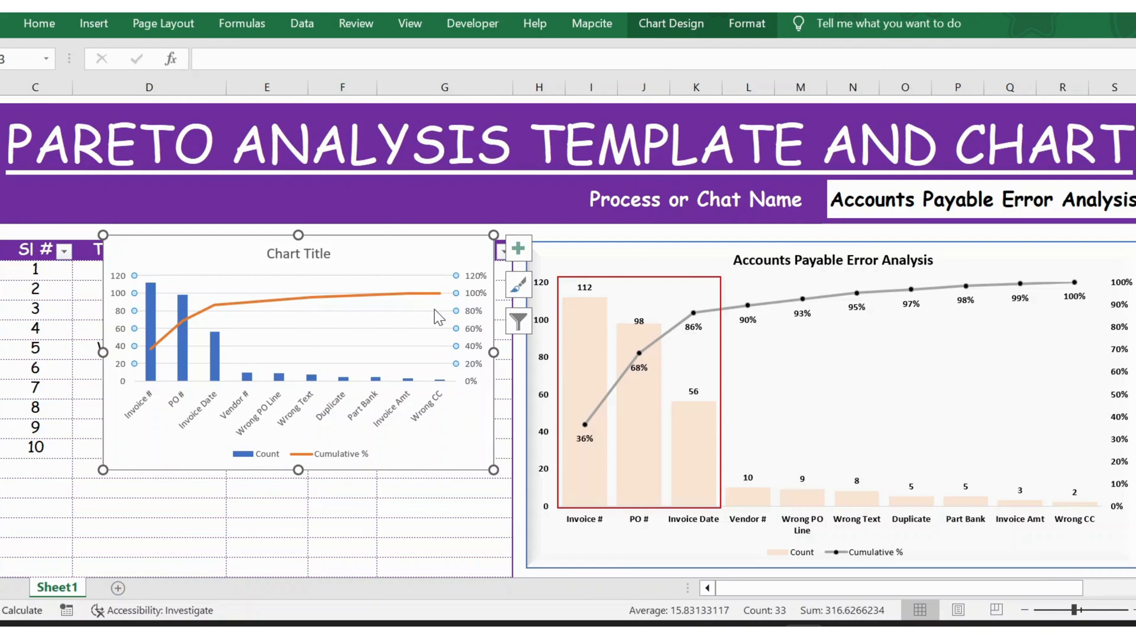
mouse_move(209, 330)
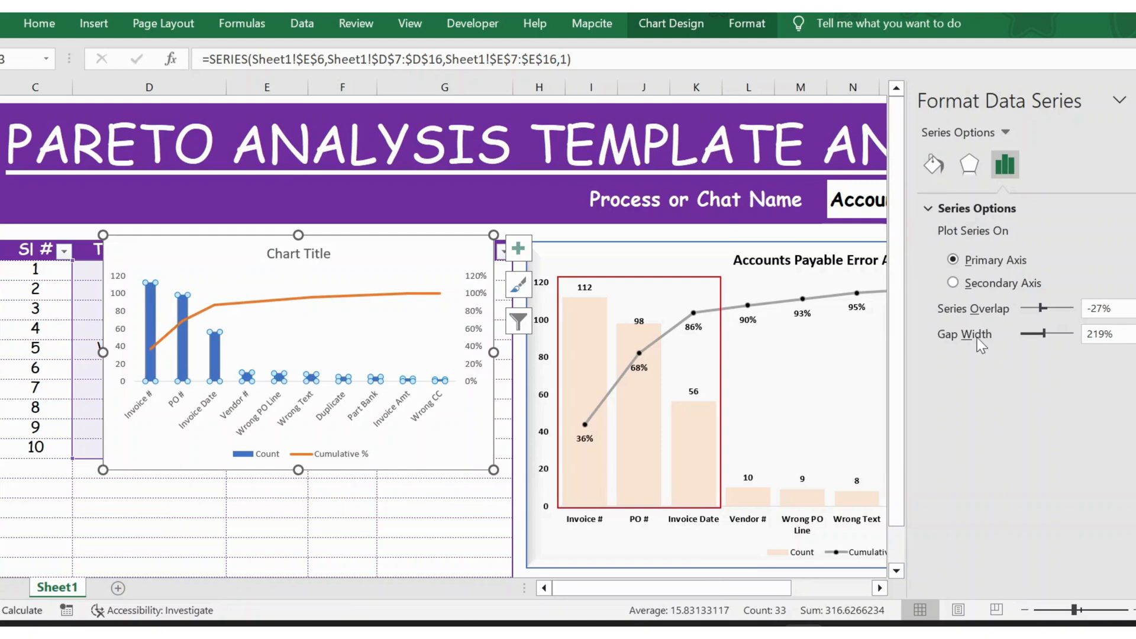
mouse_move(1058, 351)
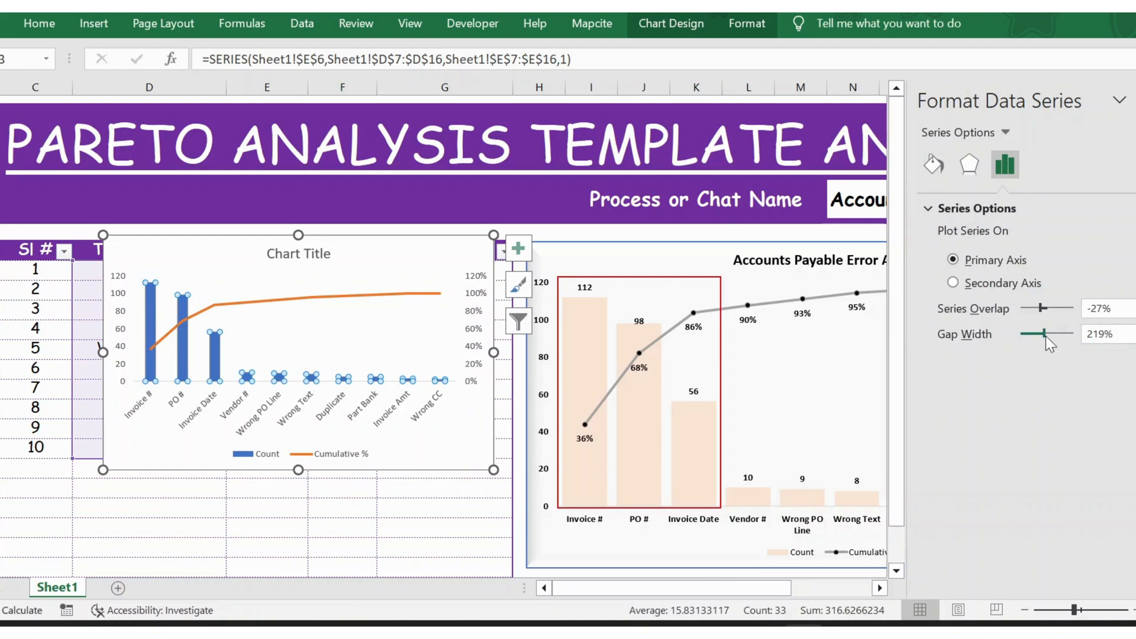
Reduce the Count columns' gap width to 34% and reselect the wider columns.
left_click_drag(1059, 334, 1032, 334)
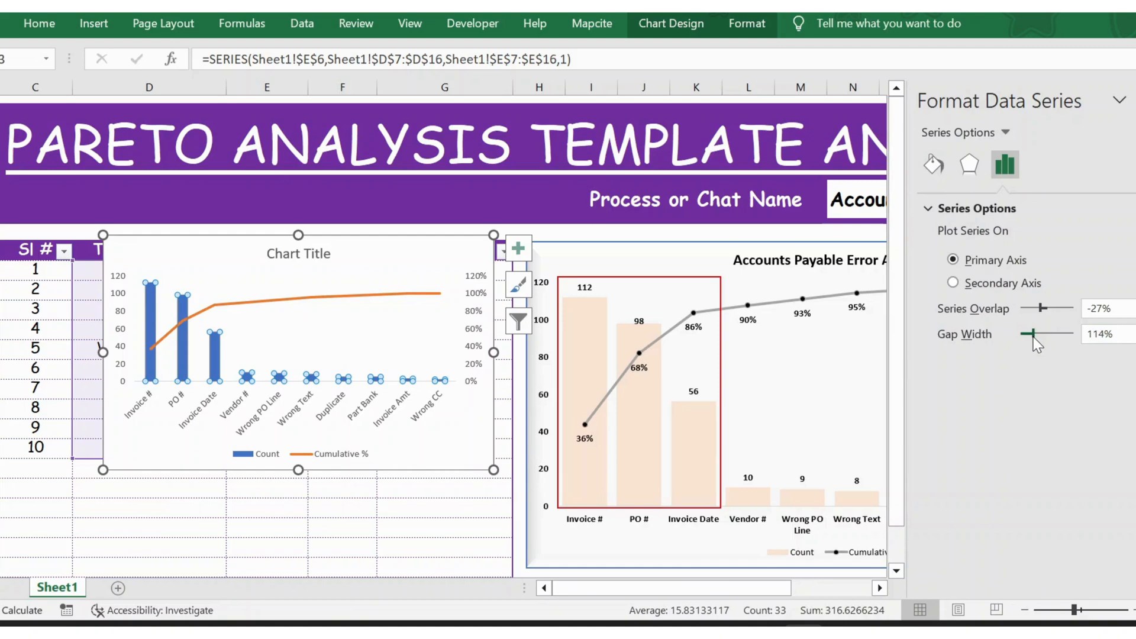
left_click_drag(1043, 333, 1029, 334)
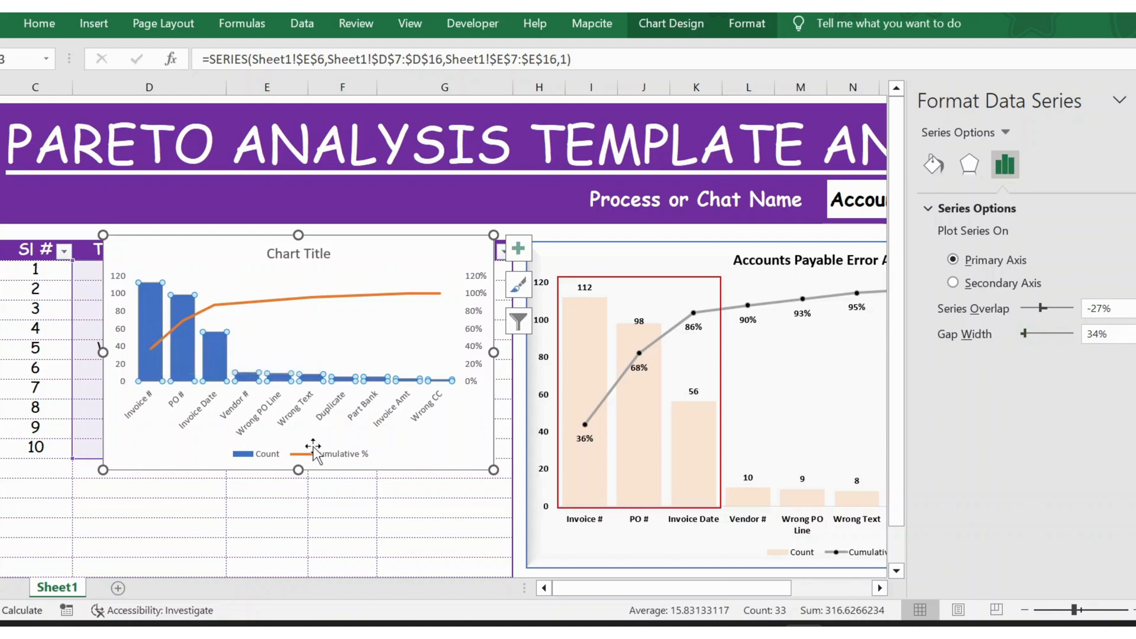
left_click(445, 510)
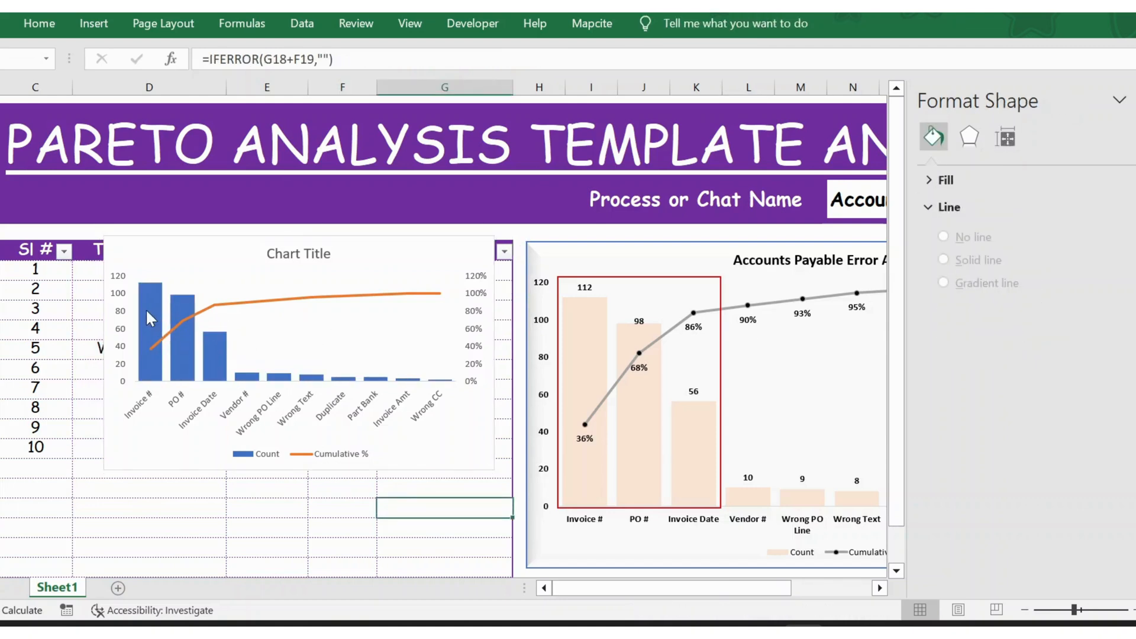
left_click(154, 312)
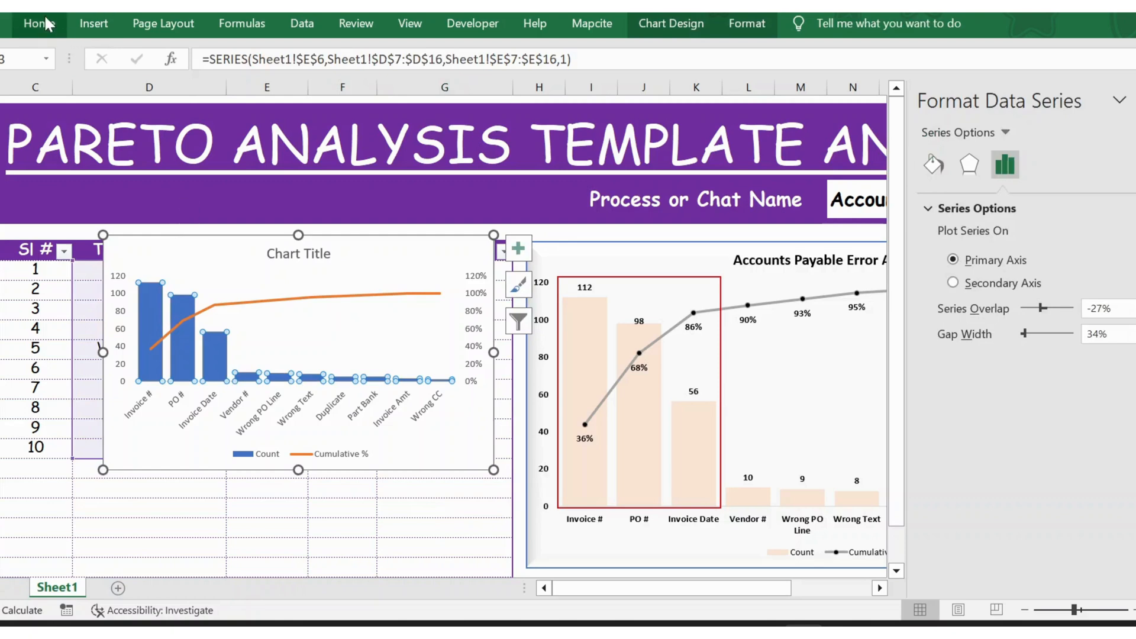
left_click(38, 23)
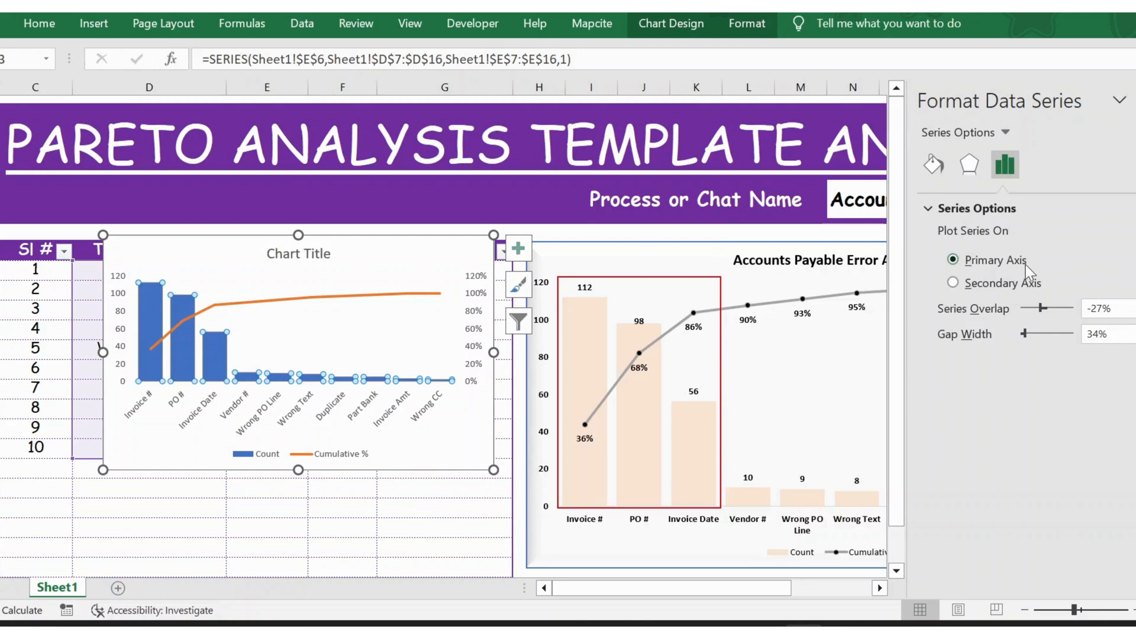
Set the Count columns' border colour and give them a light peach fill.
left_click(969, 164)
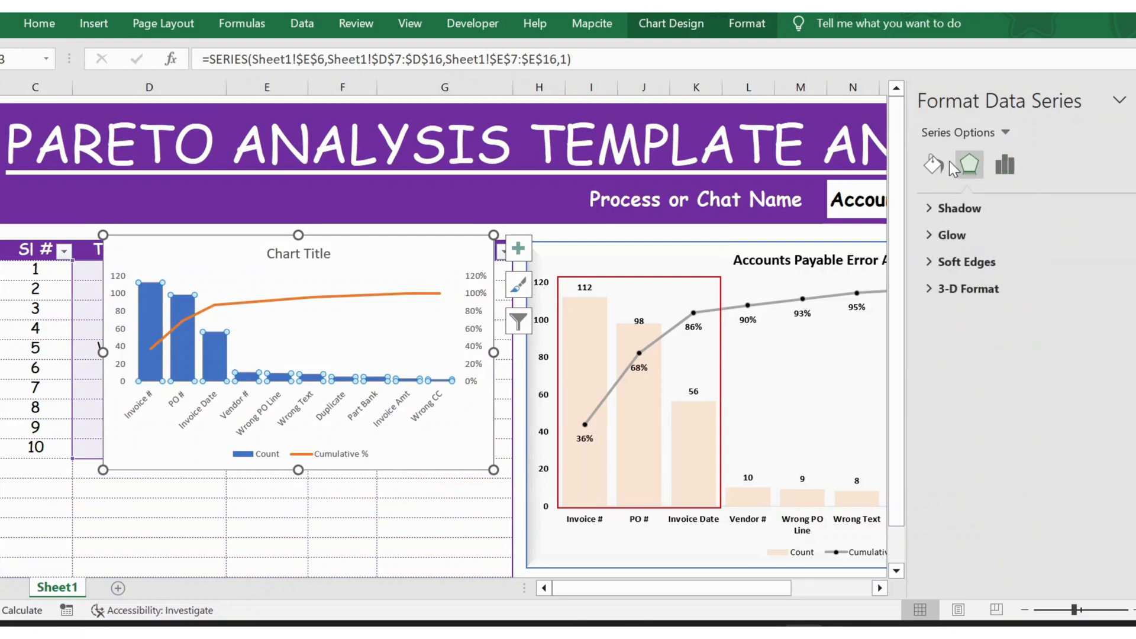
left_click(933, 164)
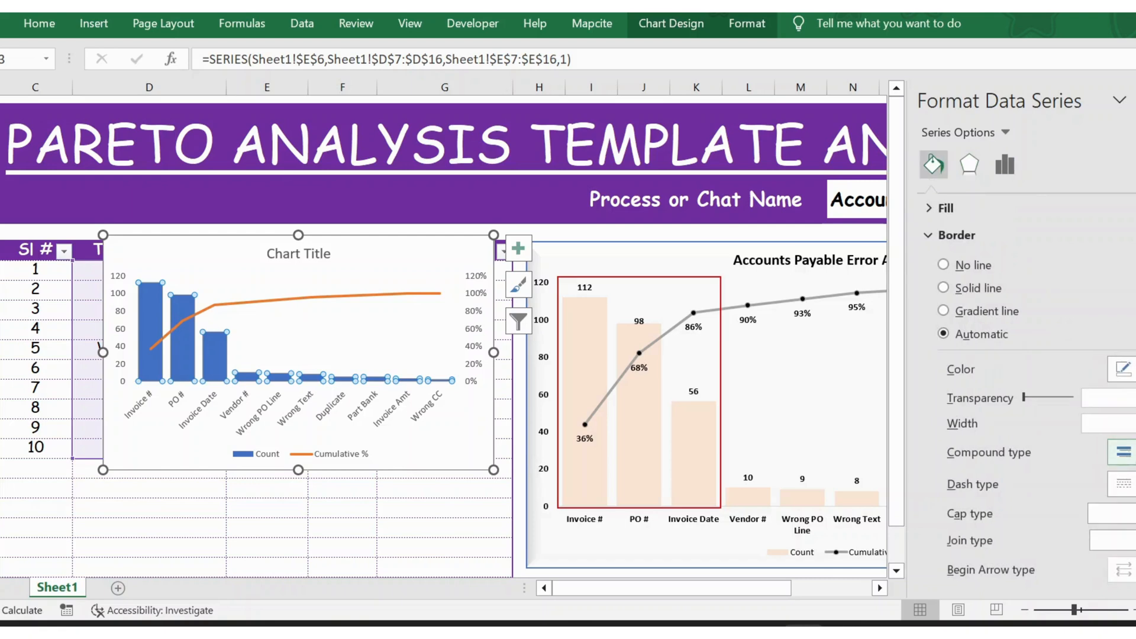
left_click(1122, 368)
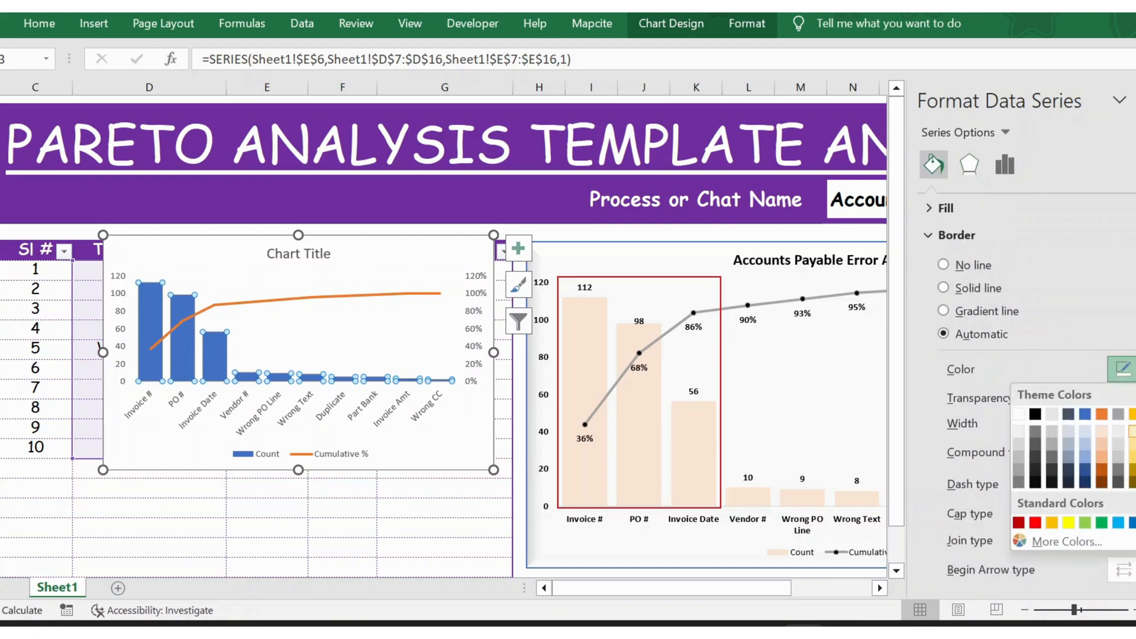
left_click(943, 287)
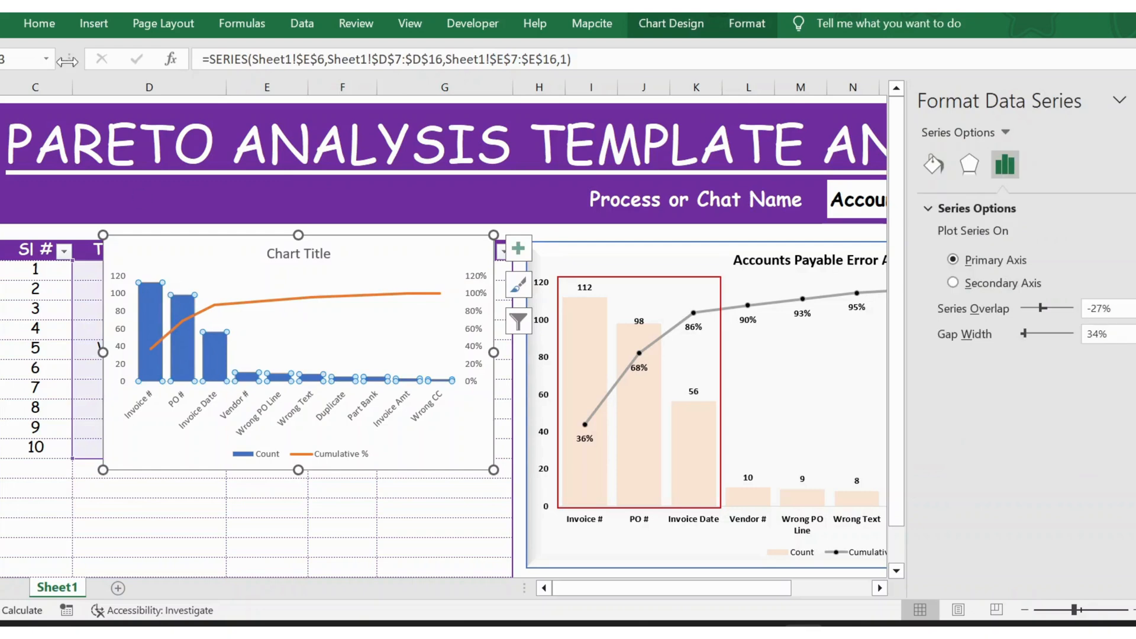
left_click(38, 23)
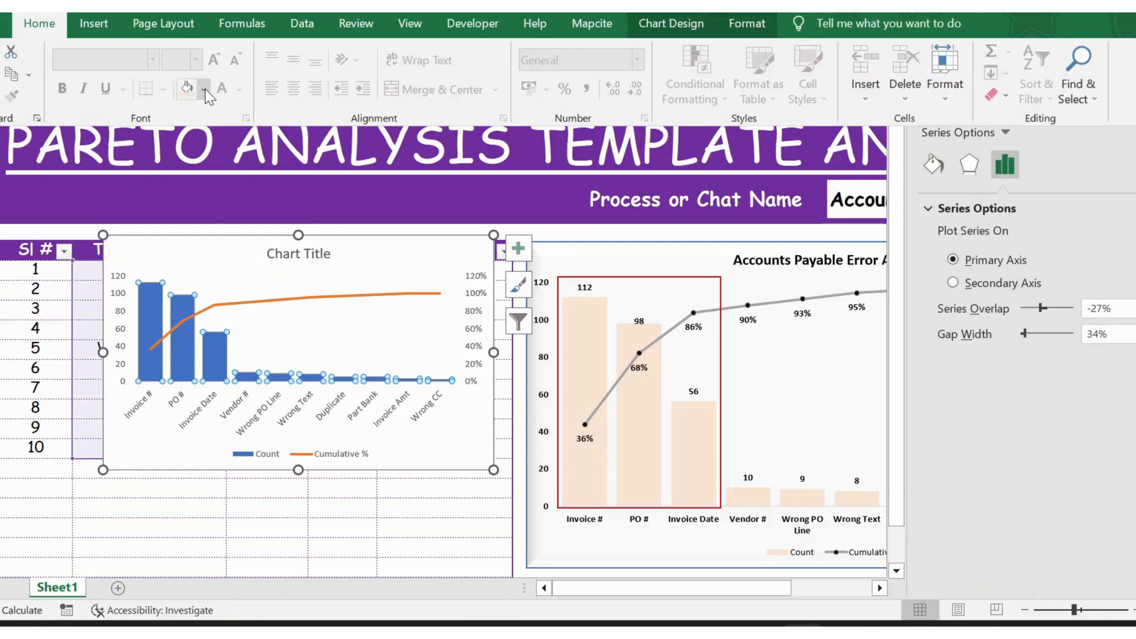
left_click(204, 88)
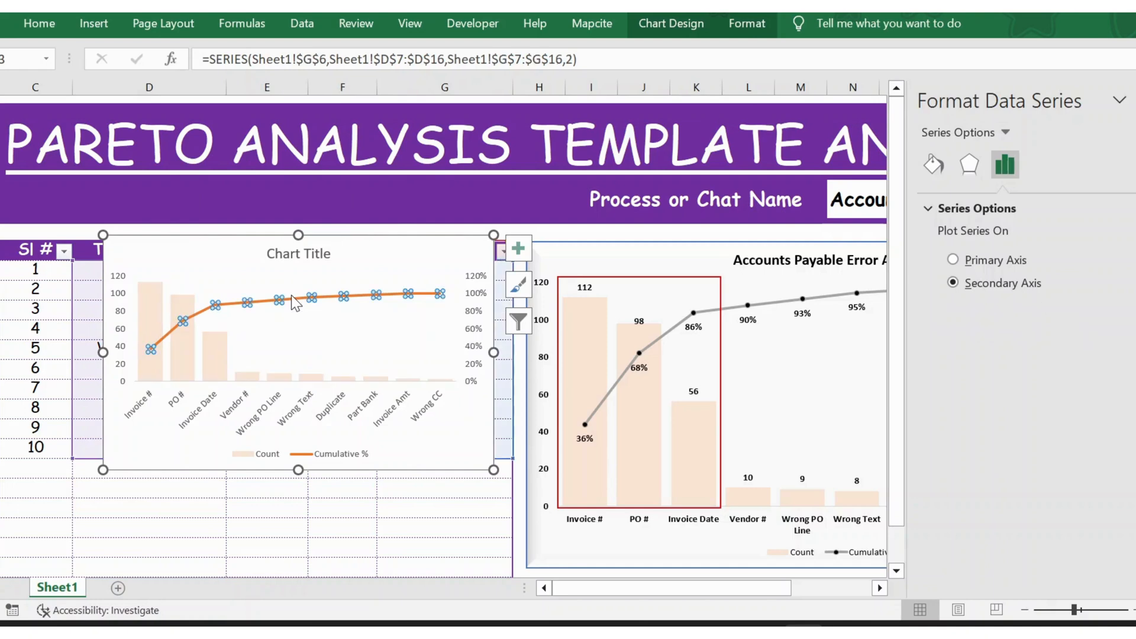
mouse_move(940, 187)
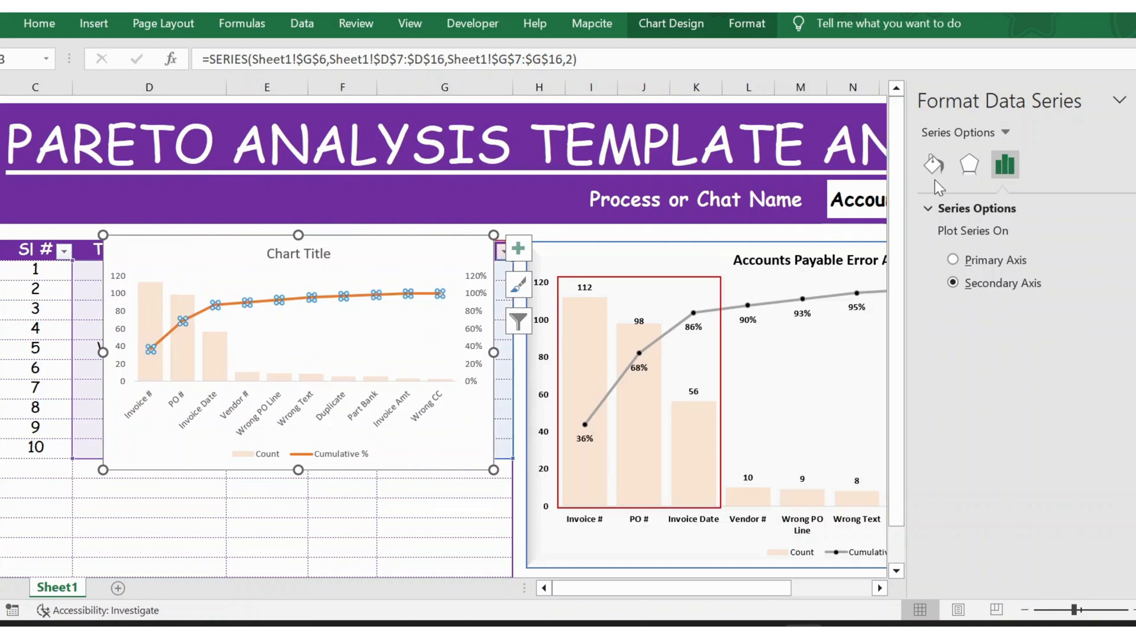
Change the Cumulative % line colour to grey.
left_click(933, 164)
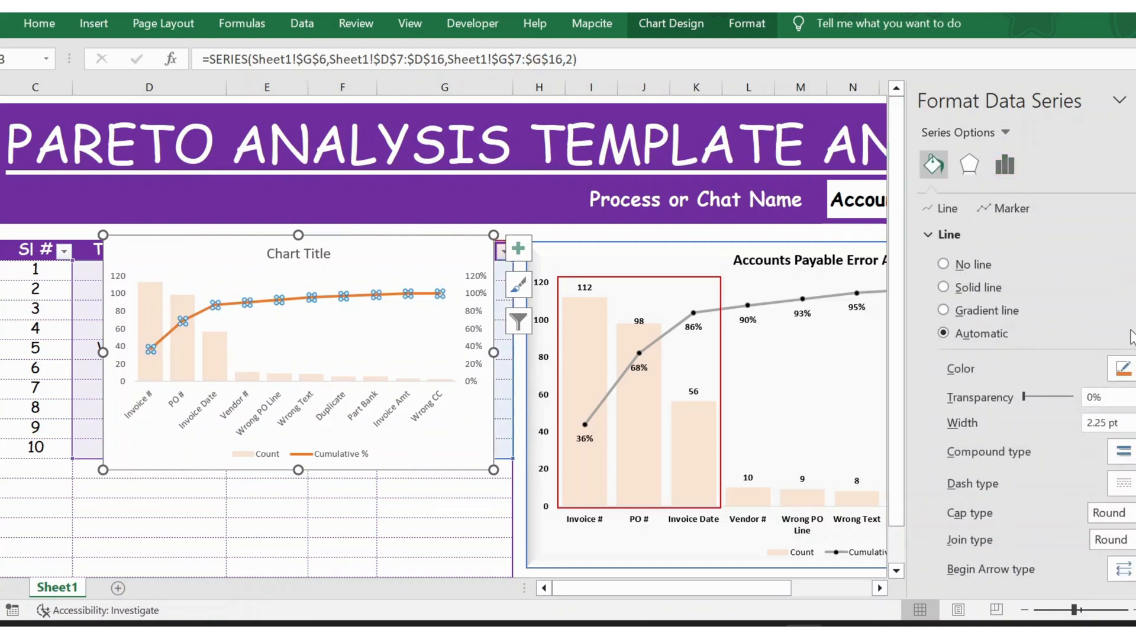
left_click(1121, 369)
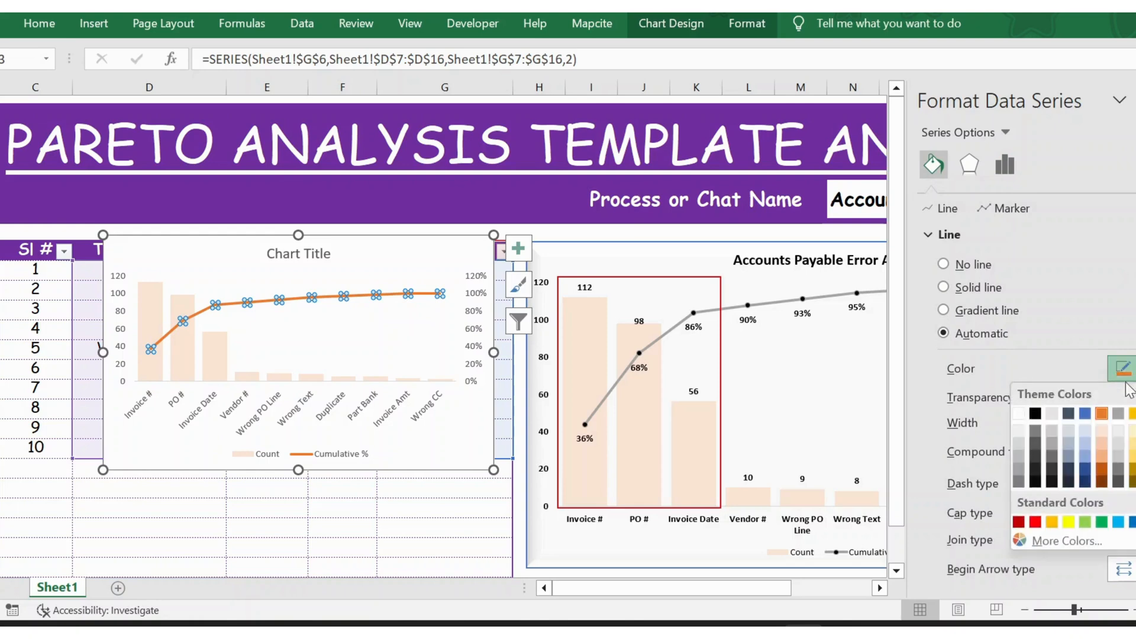
left_click(944, 287)
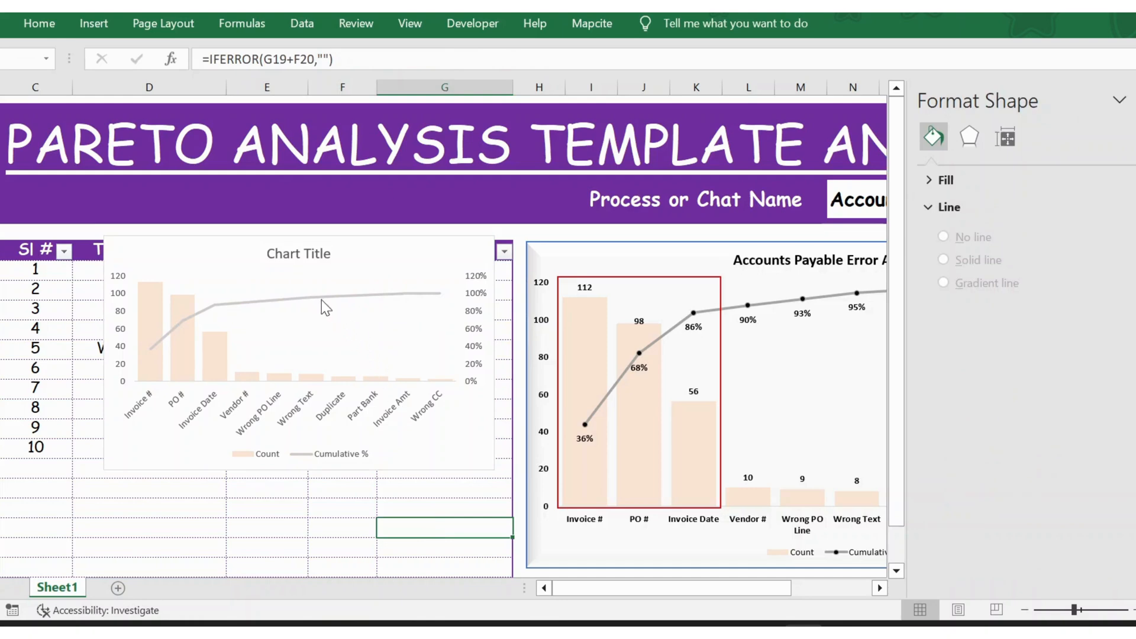
left_click(348, 293)
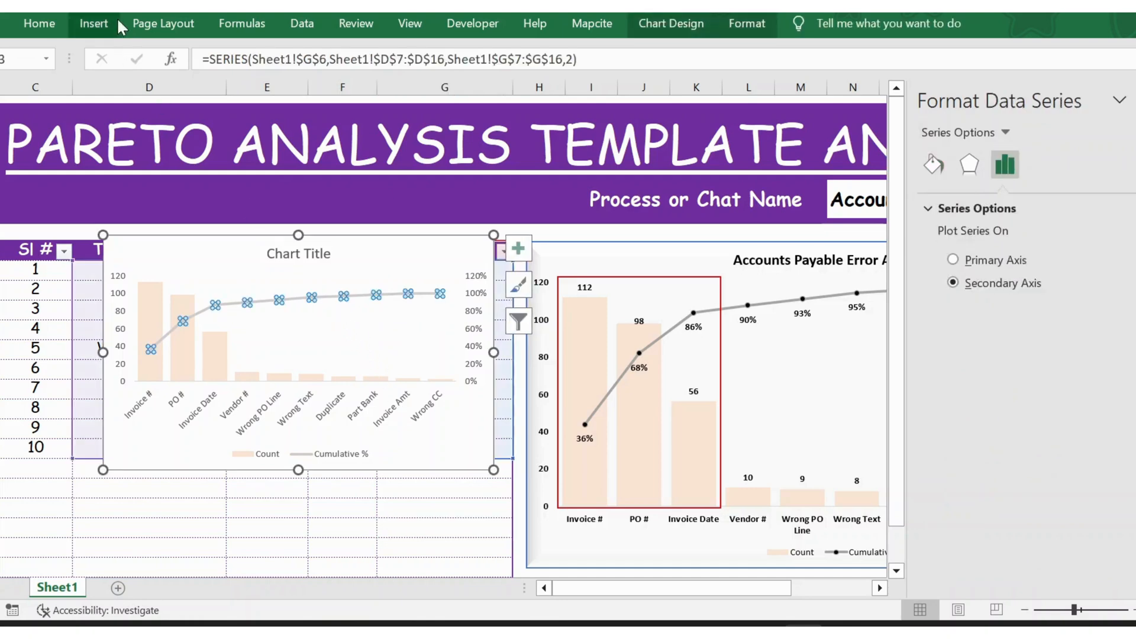
left_click(93, 23)
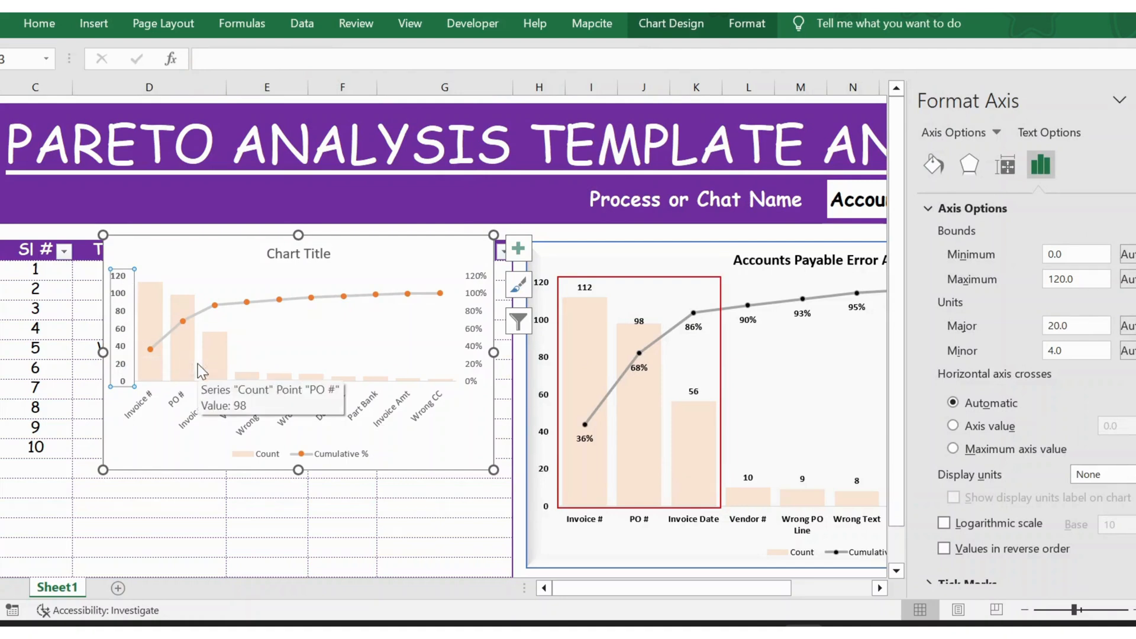
Bold the number axis, percentage axis, category labels and legend text.
left_click(39, 23)
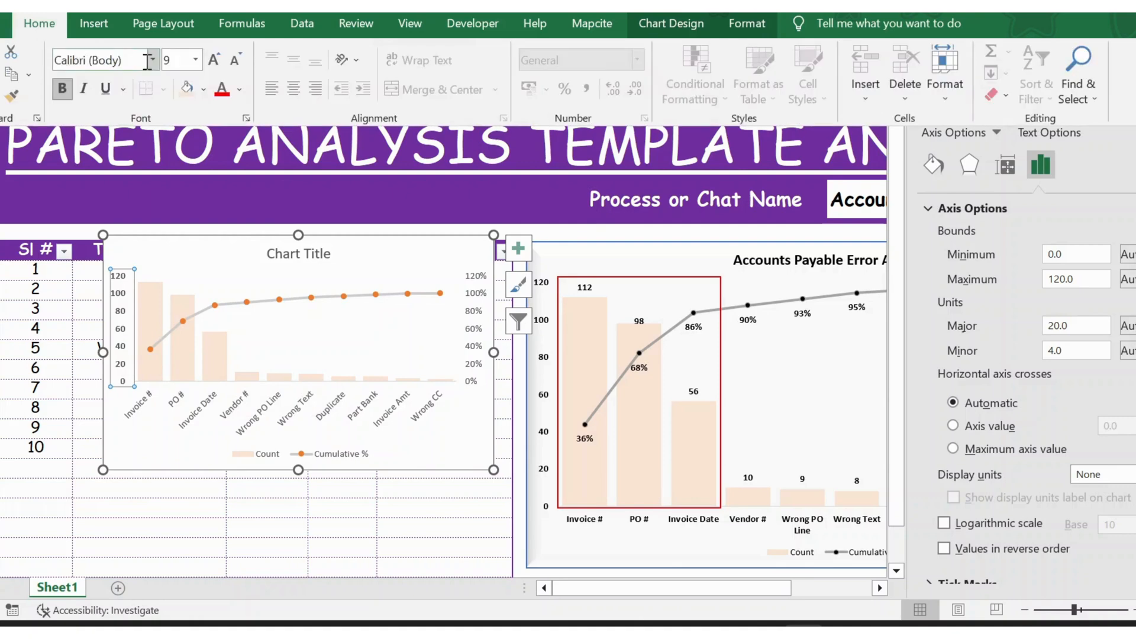
left_click(239, 89)
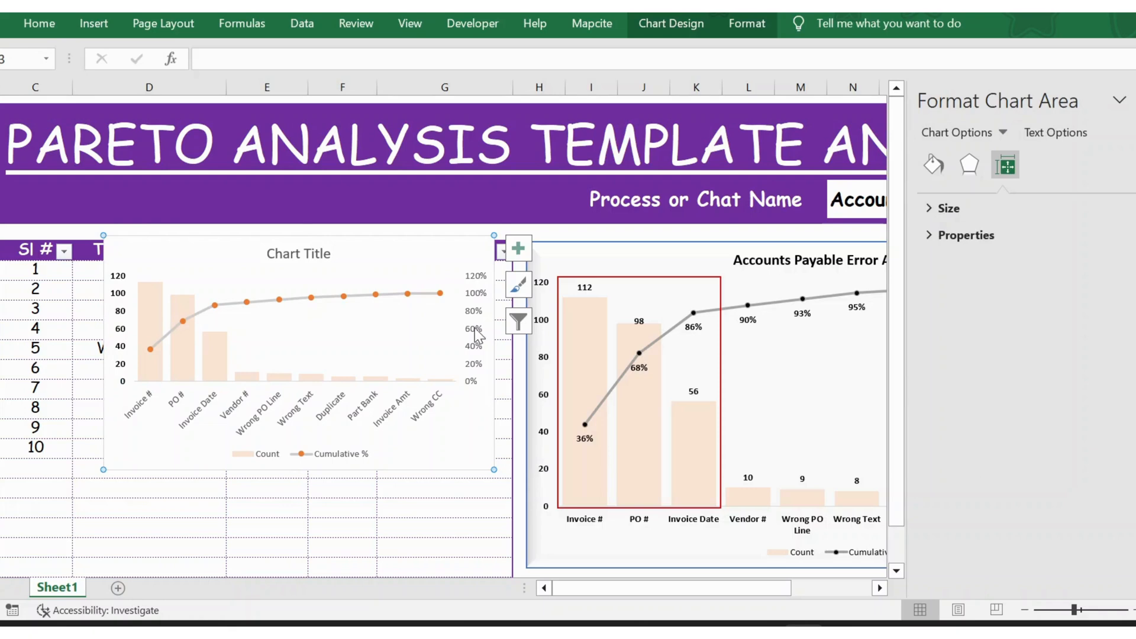
left_click(39, 23)
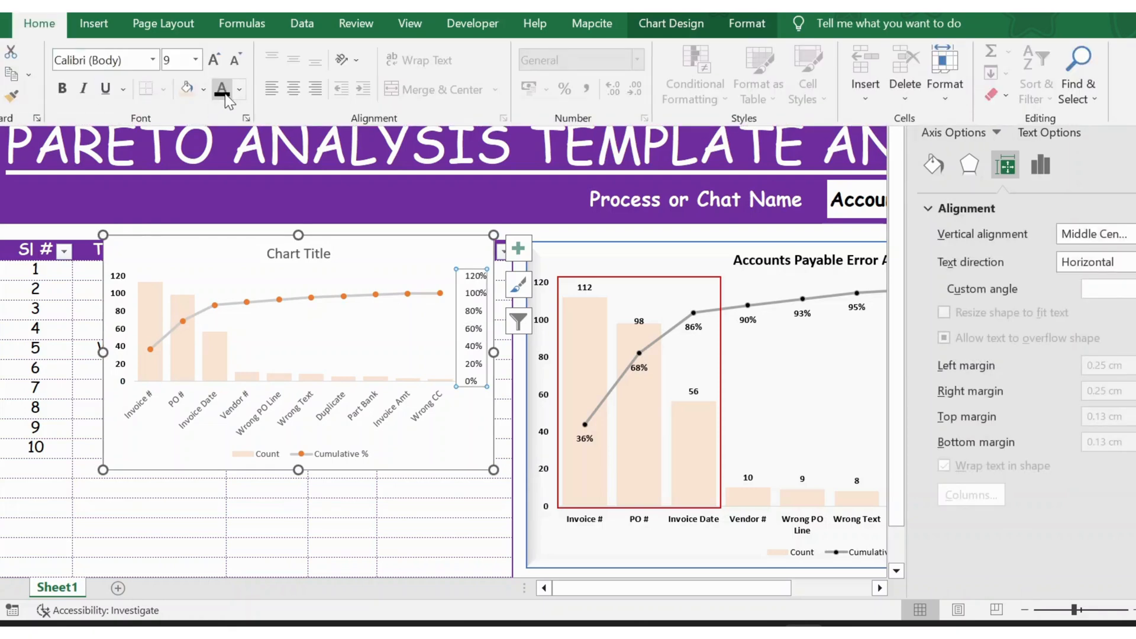
left_click(61, 88)
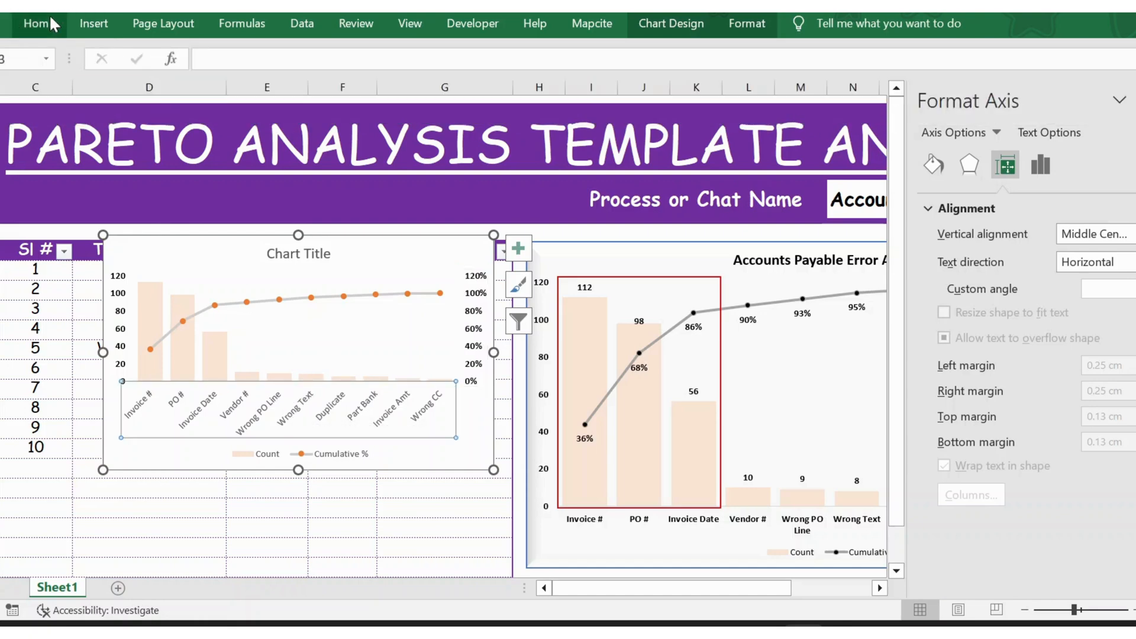
left_click(38, 23)
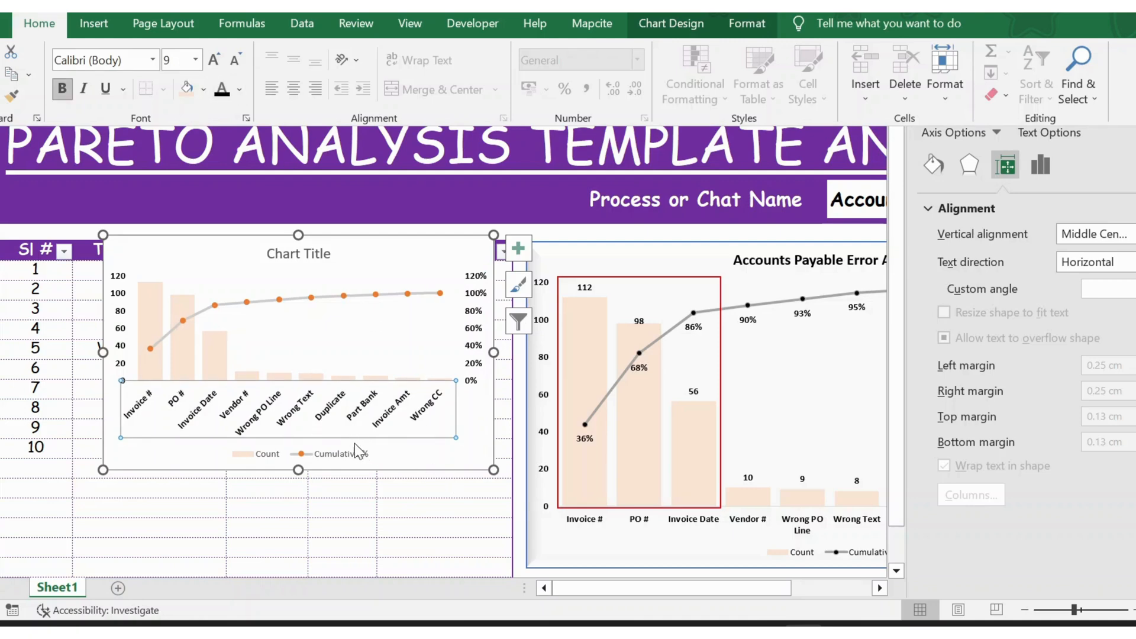
left_click(328, 454)
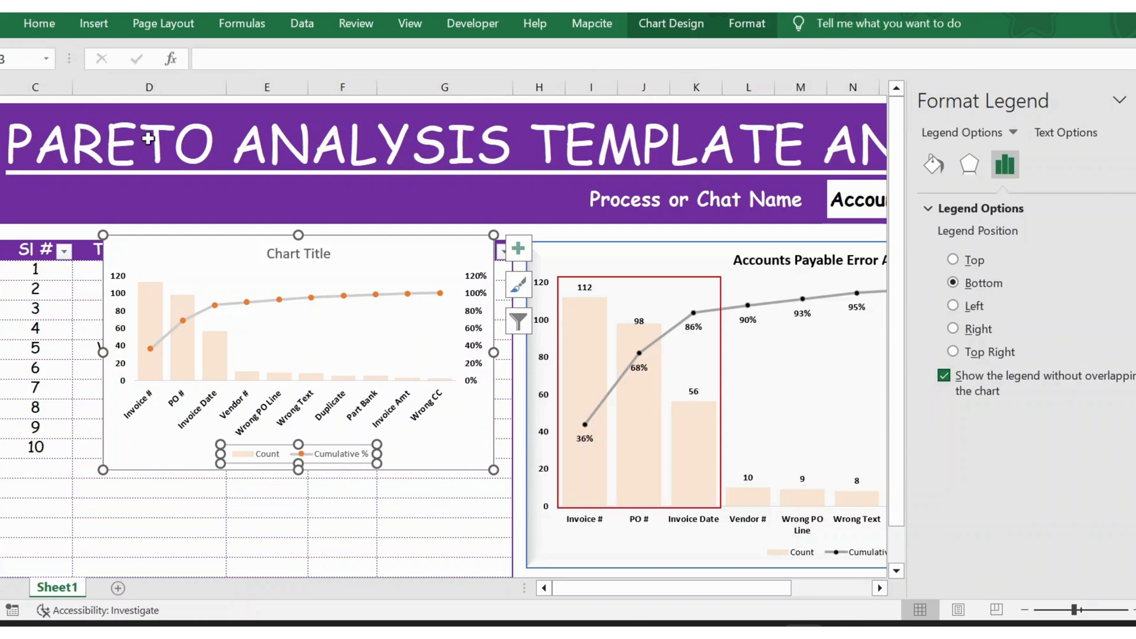
left_click(38, 23)
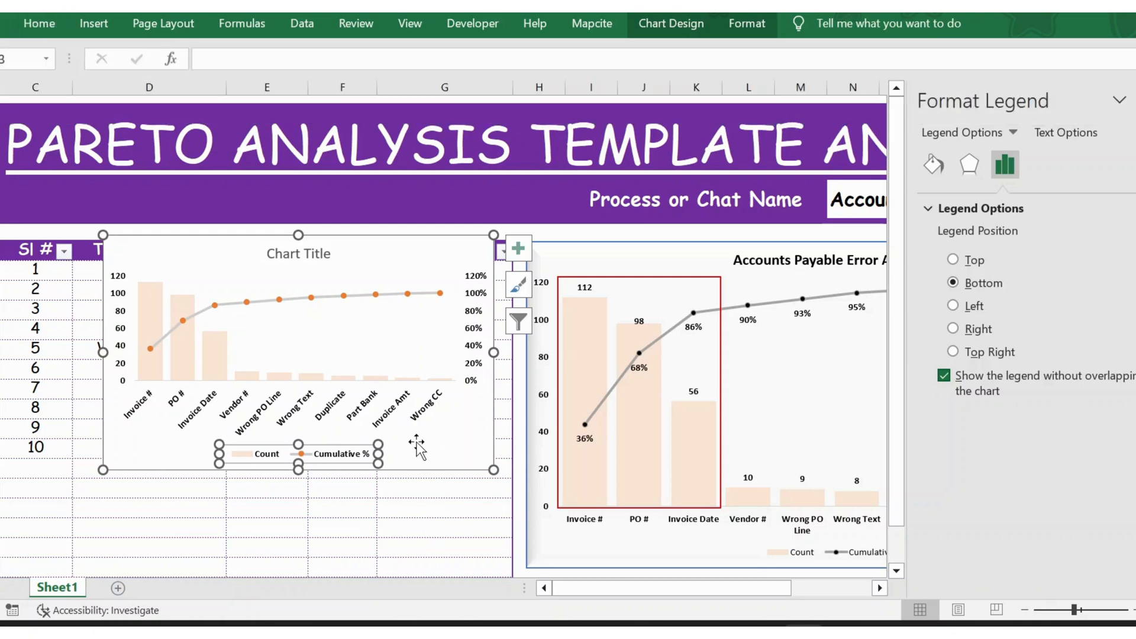
left_click(297, 252)
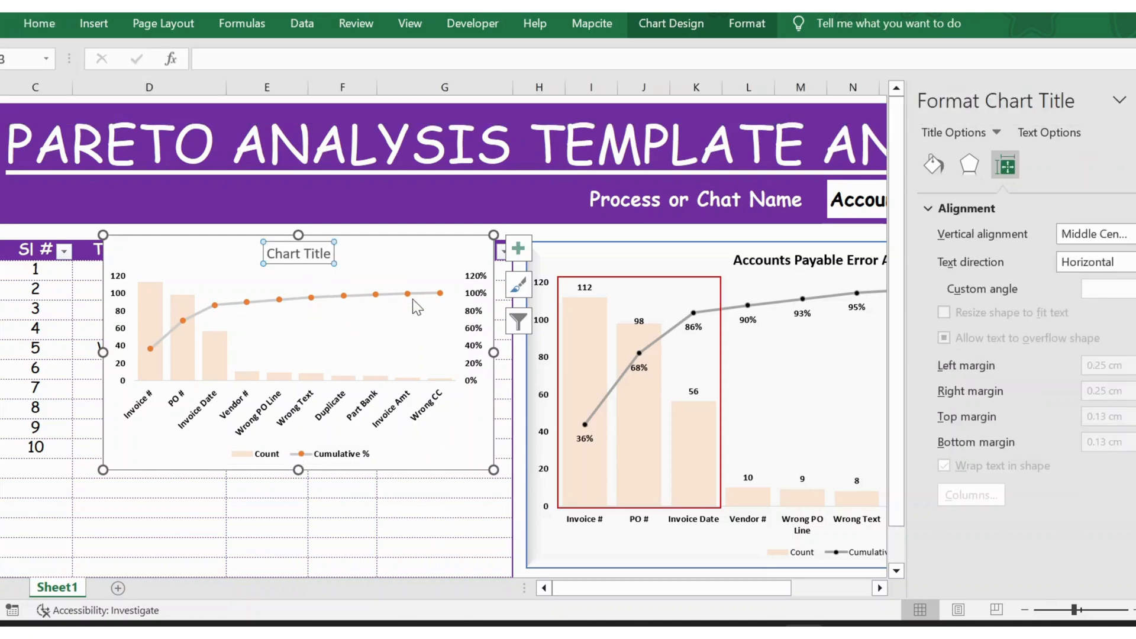
mouse_move(569, 438)
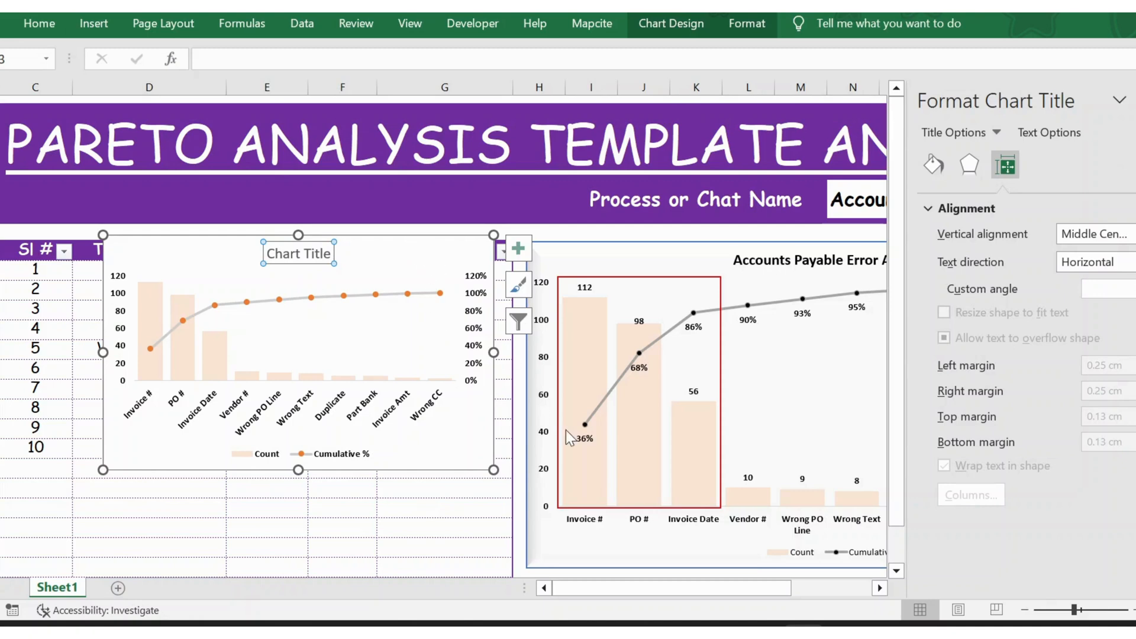
mouse_move(403, 245)
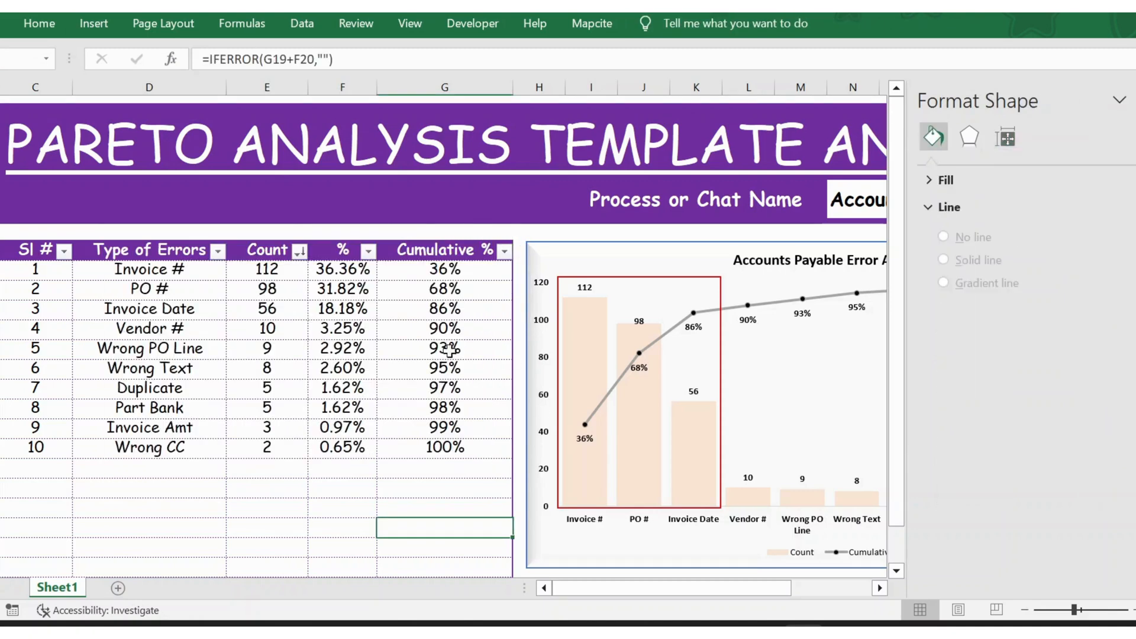
Link the chart title to cell N3 (=Sheet1!$N$3) and verify it shows ABC.
left_click(1121, 100)
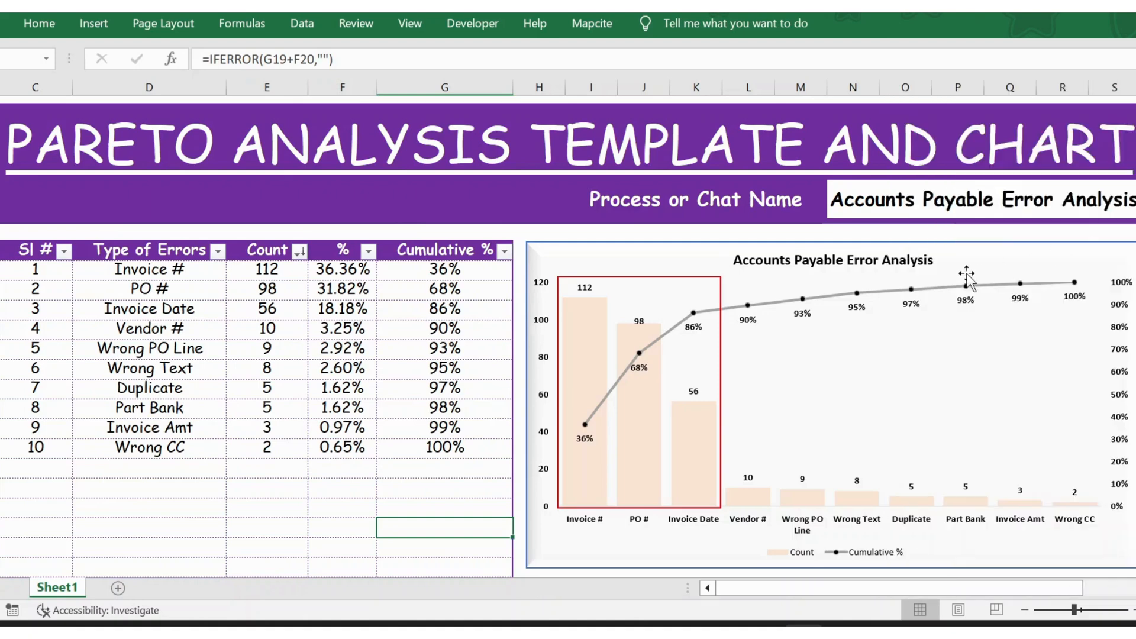
left_click(832, 261)
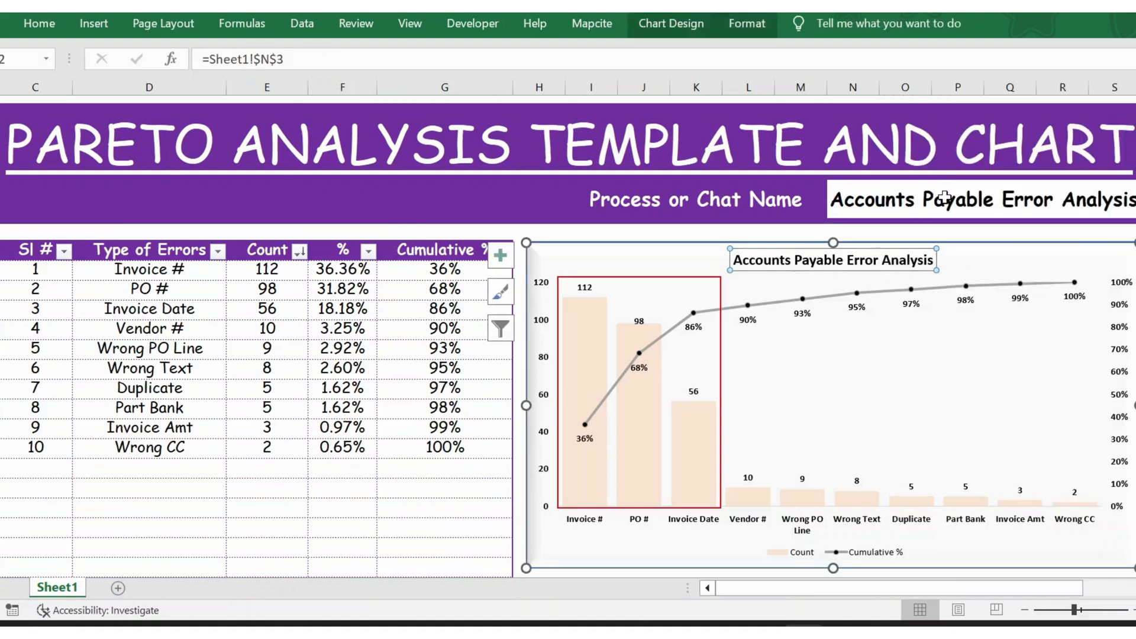
mouse_move(888, 200)
type("ABC")
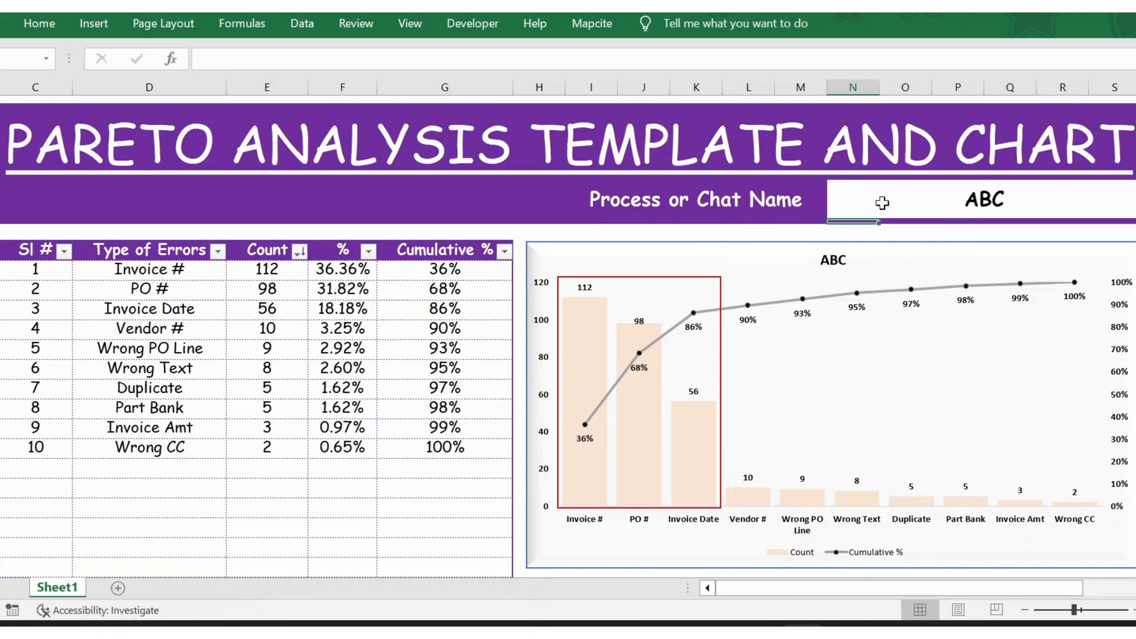
mouse_move(832, 259)
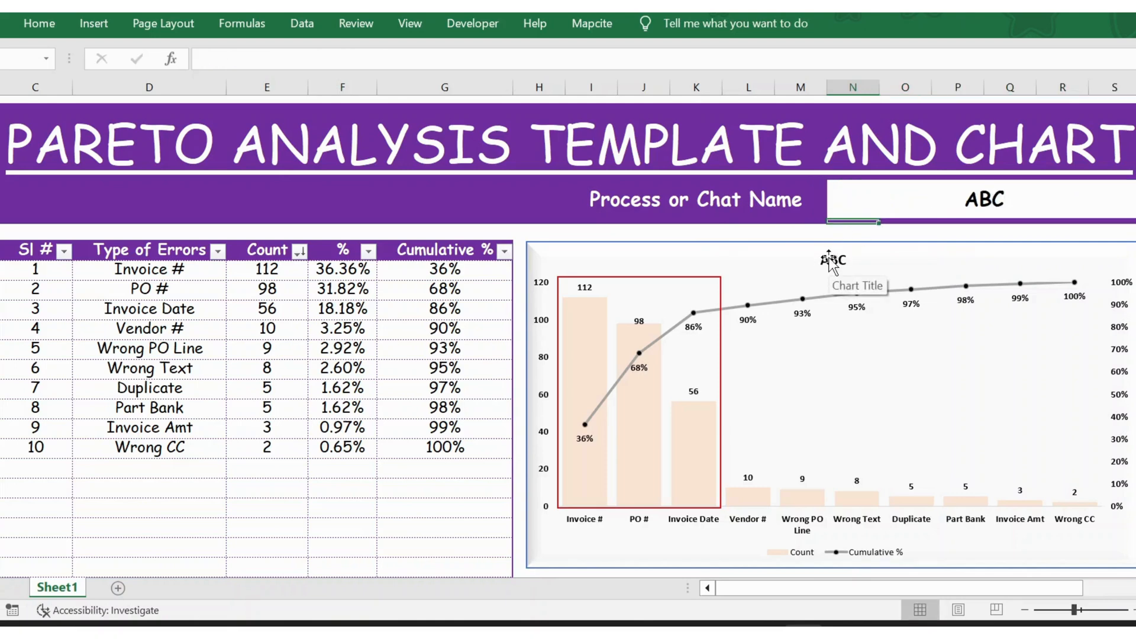
left_click(833, 259)
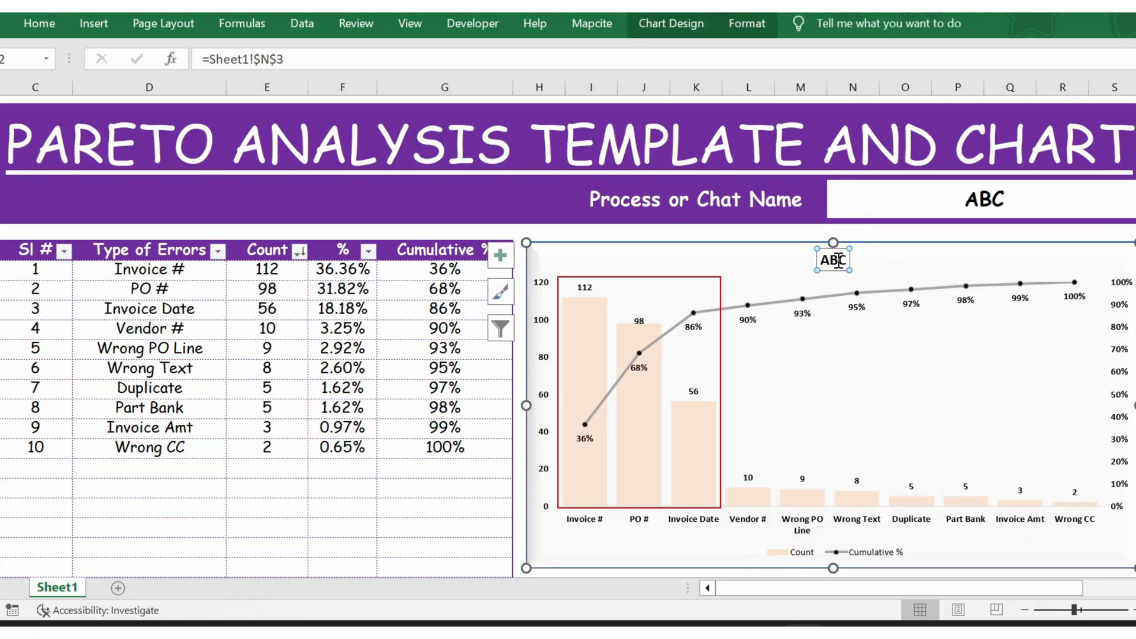
left_click(833, 260)
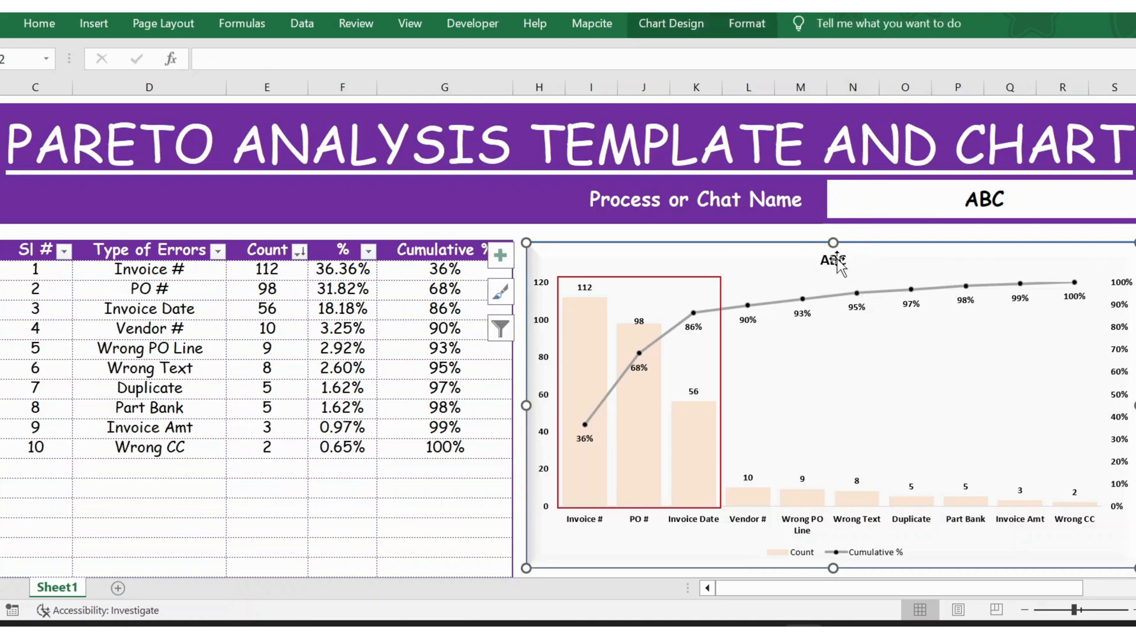
left_click(833, 259)
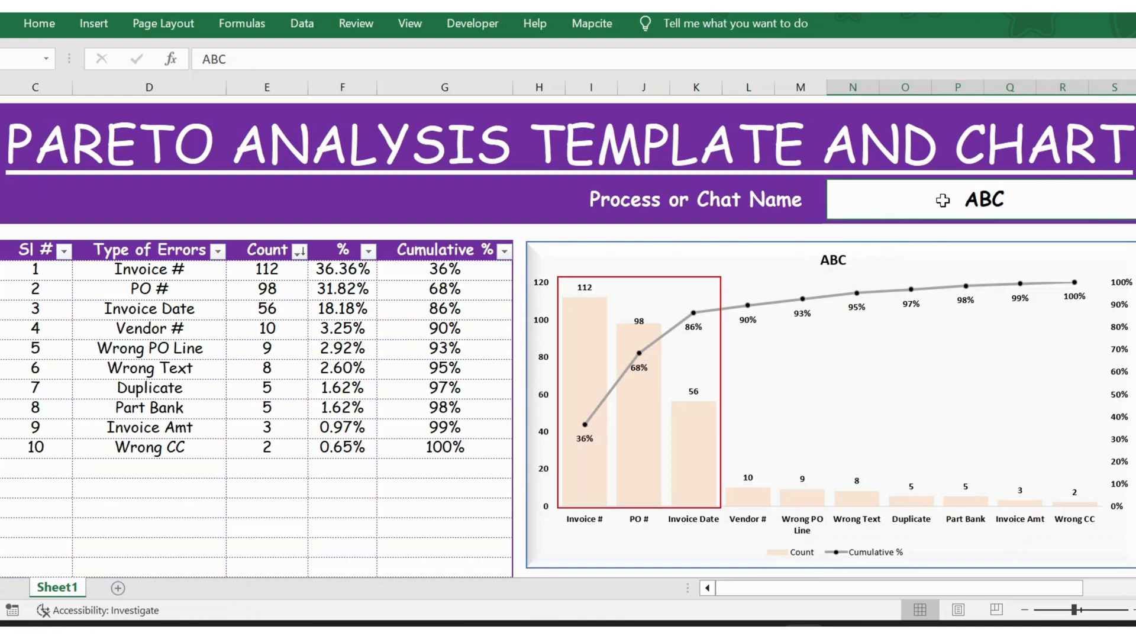
Enter 'Accounts Payable Error Analysis' as the process name in N3.
type("Accounts Payable Err")
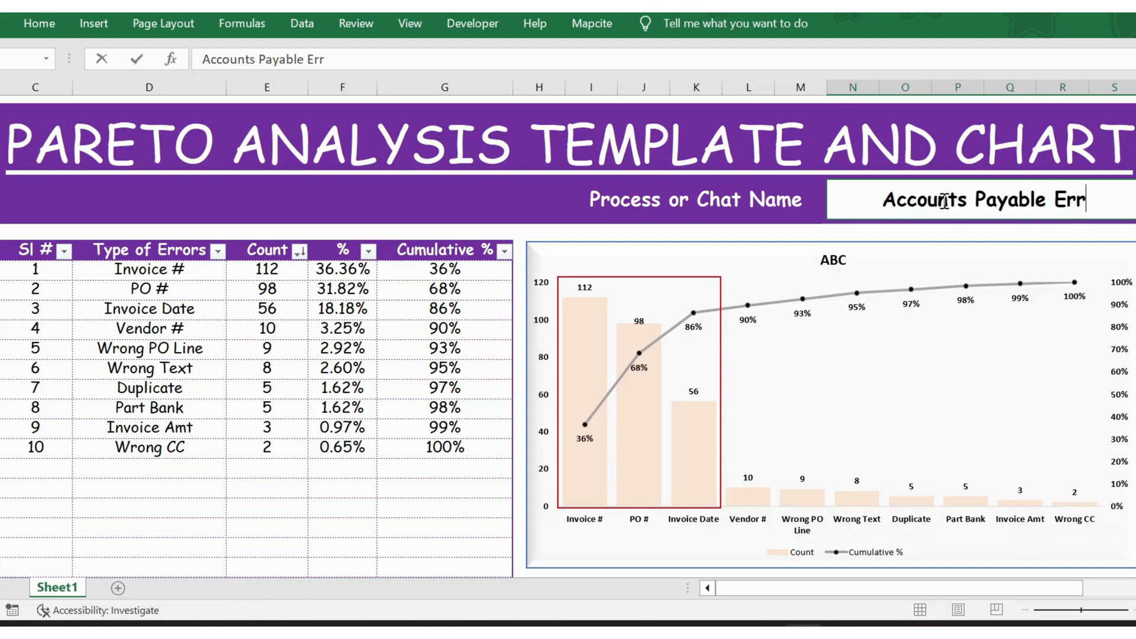
type("or")
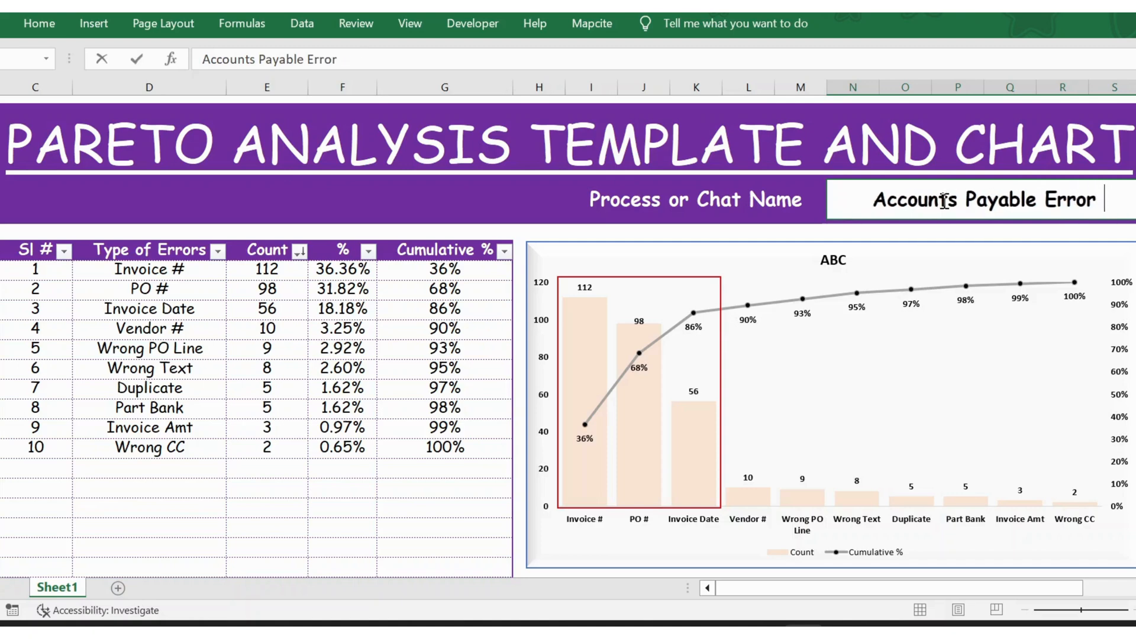
type("Analysi")
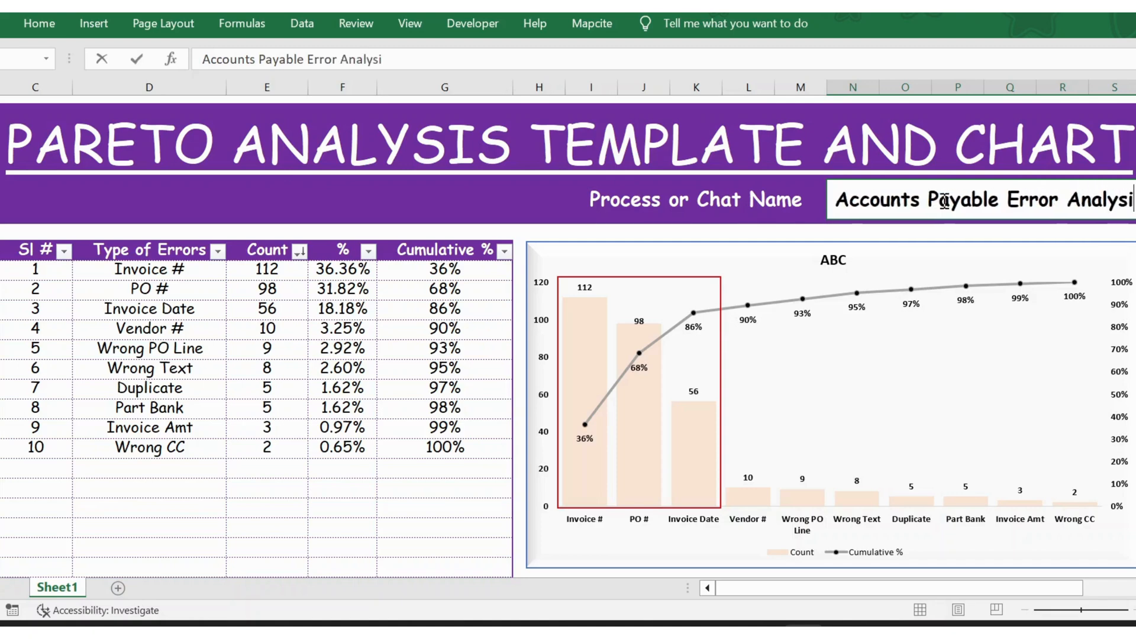
key("enter")
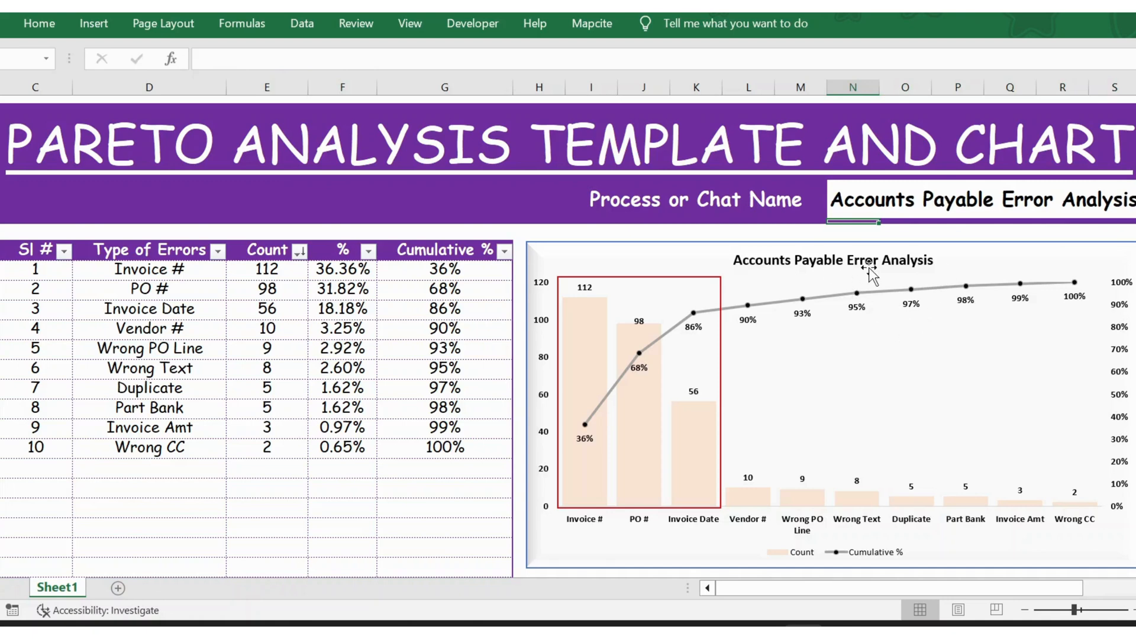
mouse_move(625, 257)
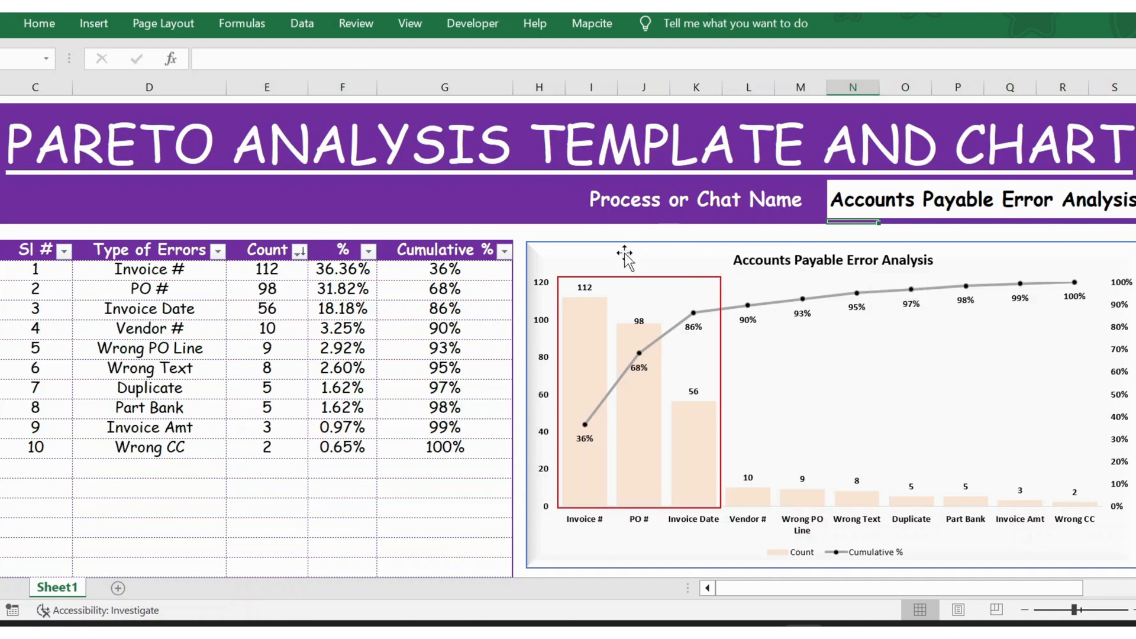
mouse_move(696, 507)
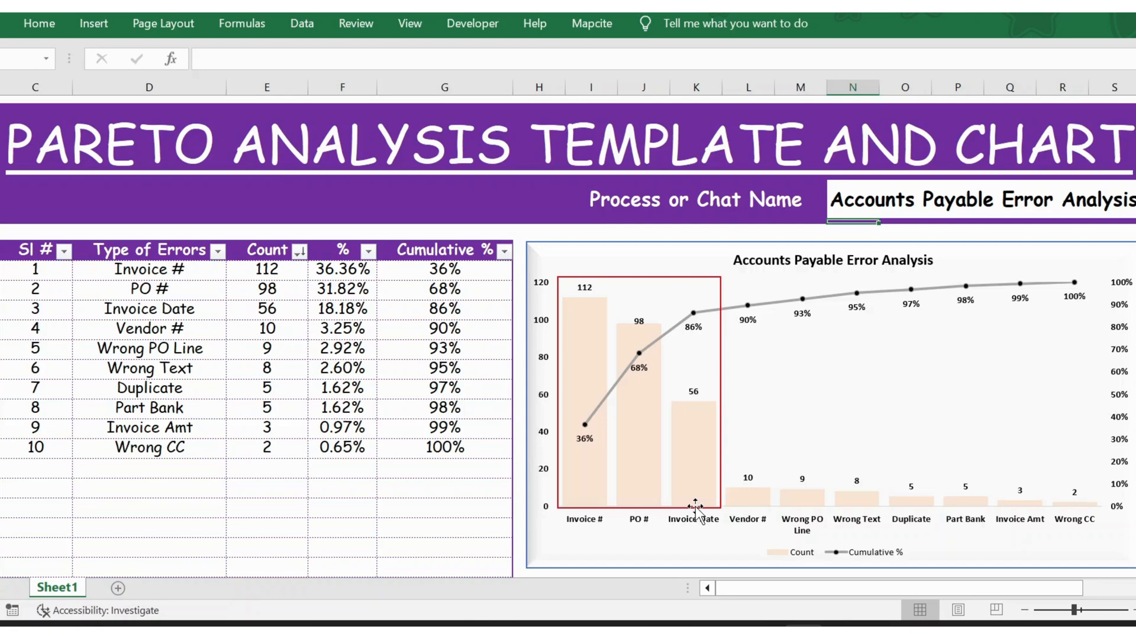
mouse_move(696, 500)
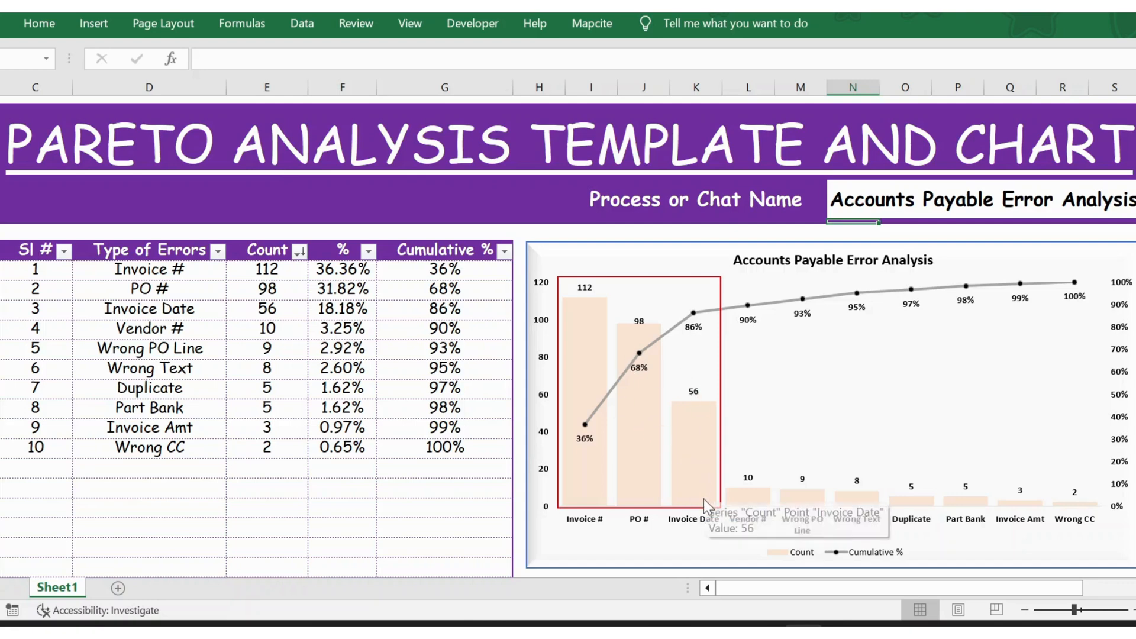
mouse_move(596, 339)
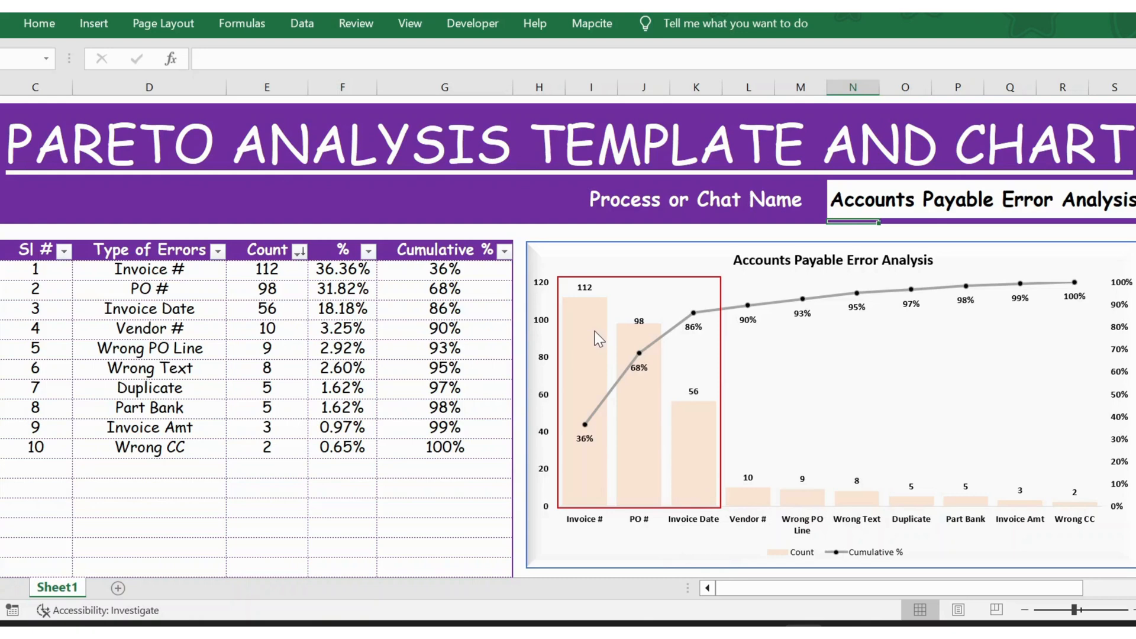
Draw a no-fill rectangle framing the Invoice #, PO # and Invoice Date bars.
left_click(39, 23)
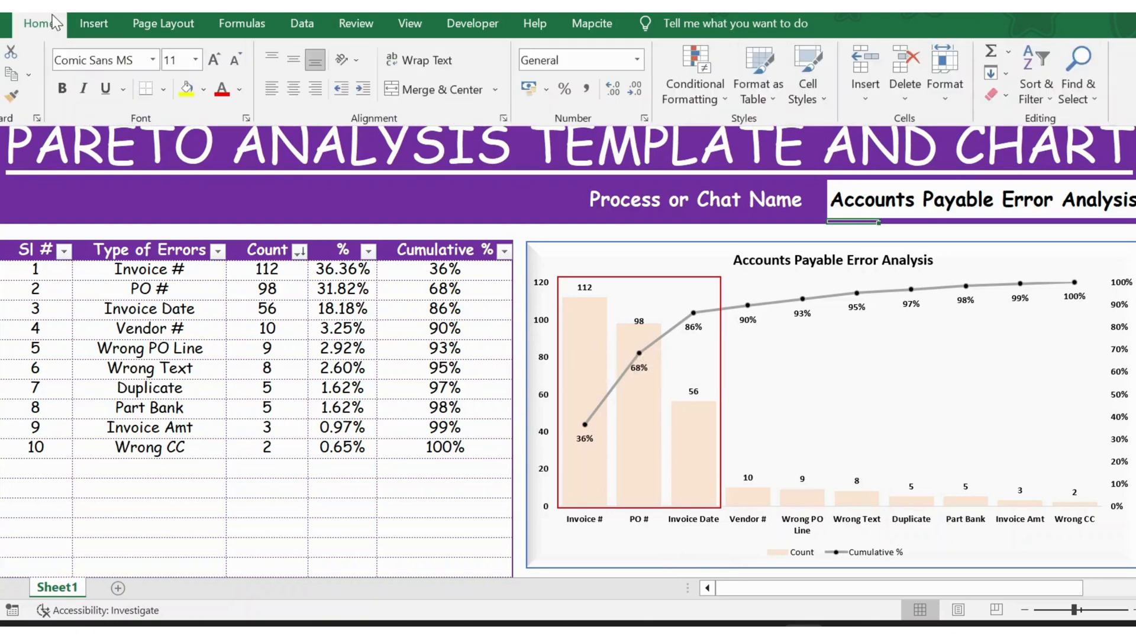
left_click(93, 23)
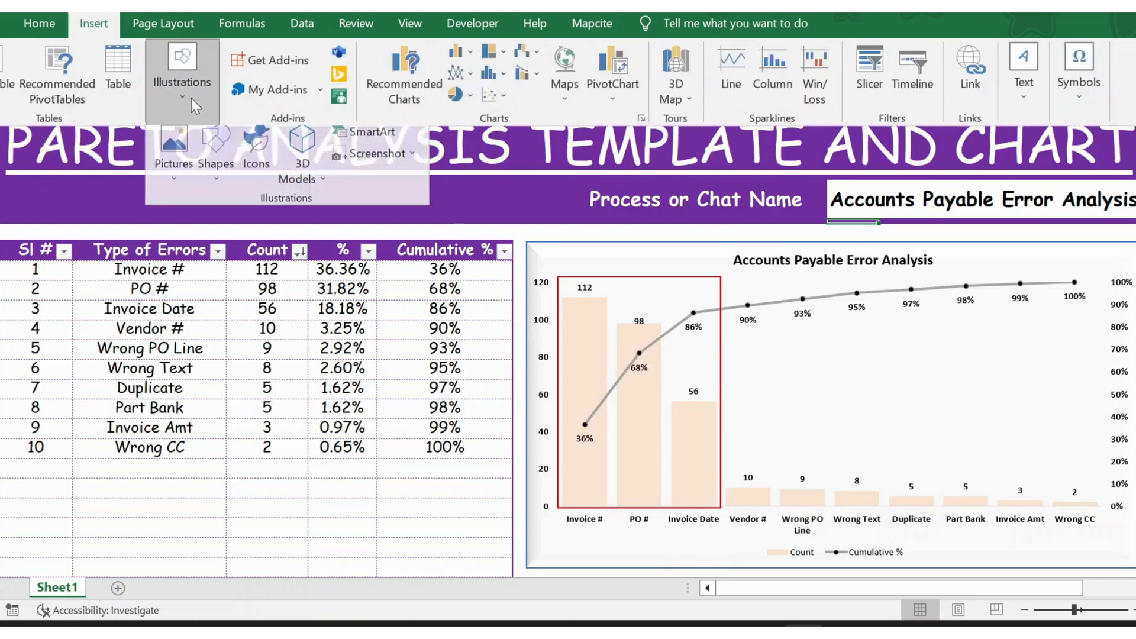
left_click(215, 152)
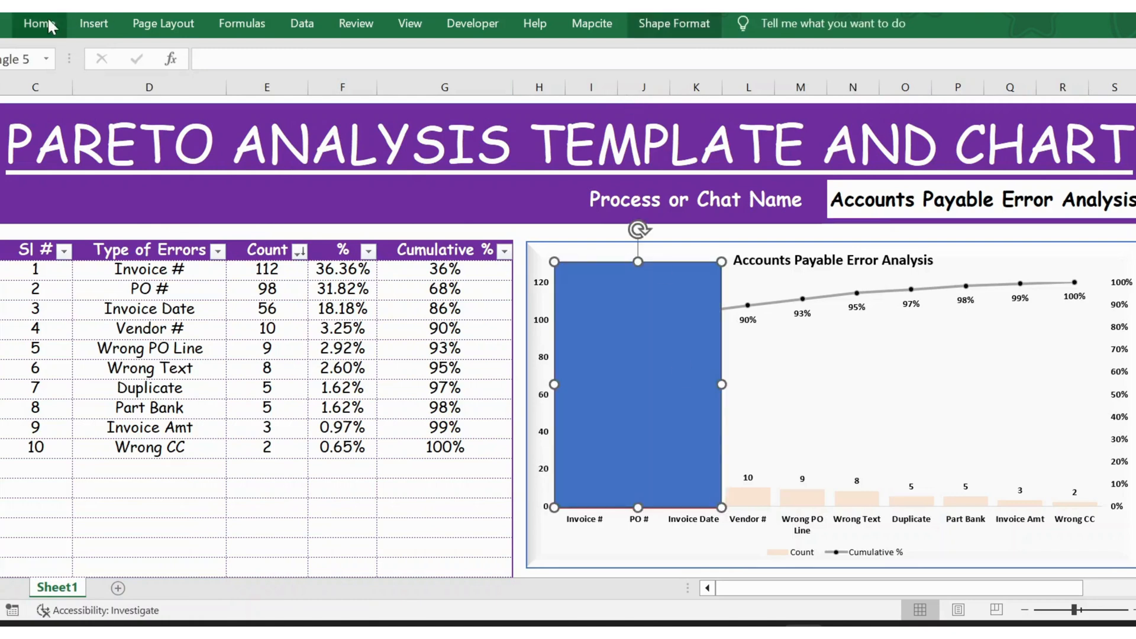
left_click(38, 23)
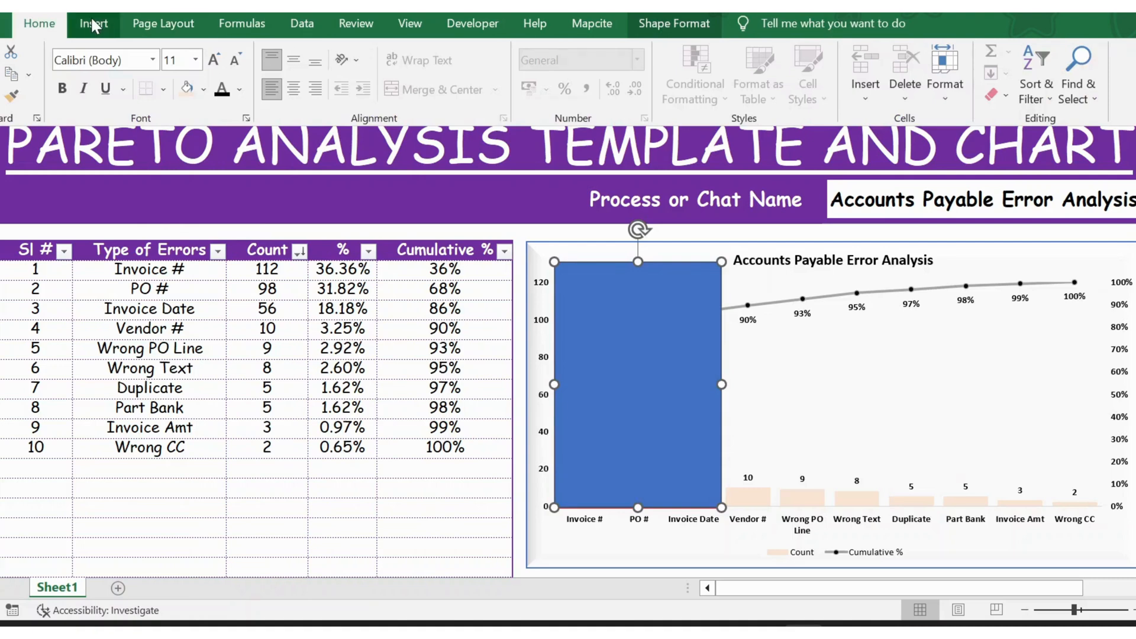
mouse_move(535, 23)
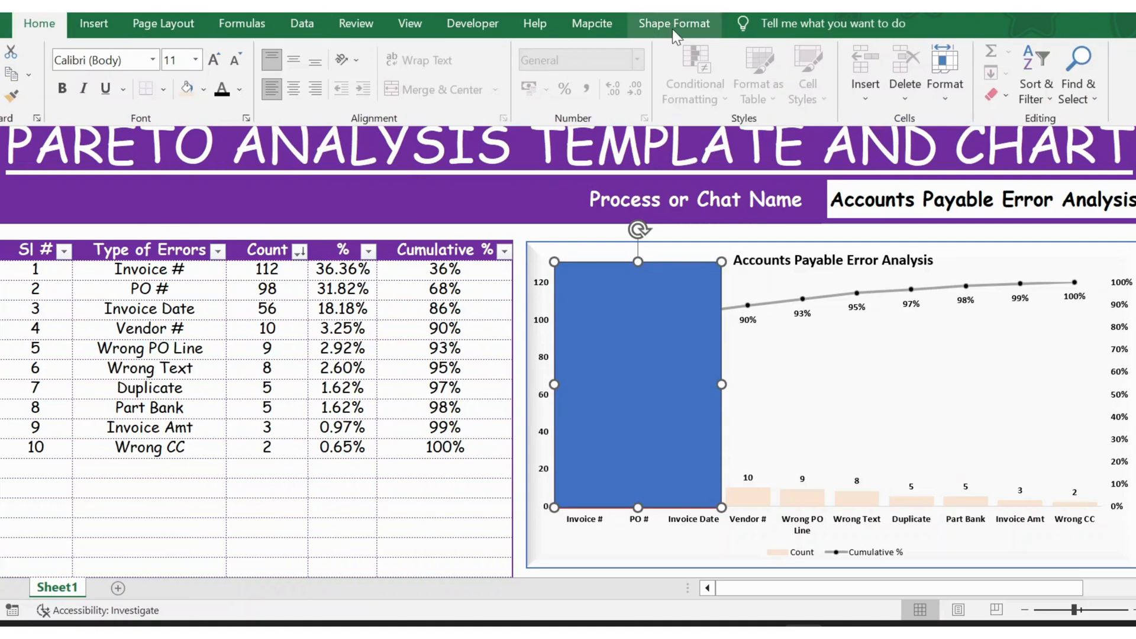
left_click(674, 23)
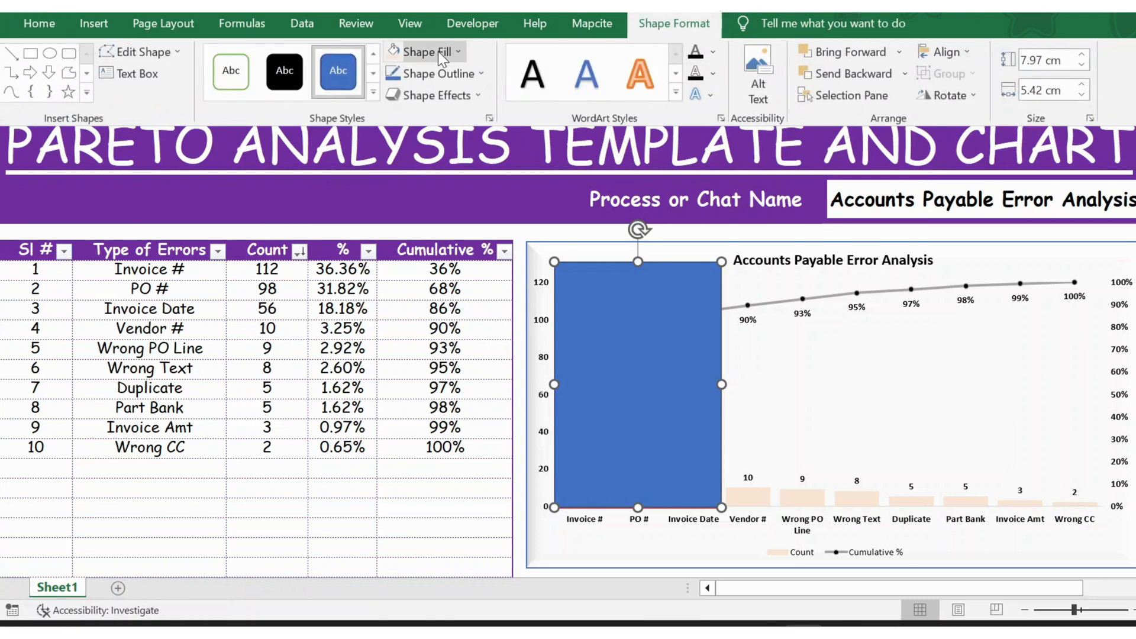
mouse_move(467, 58)
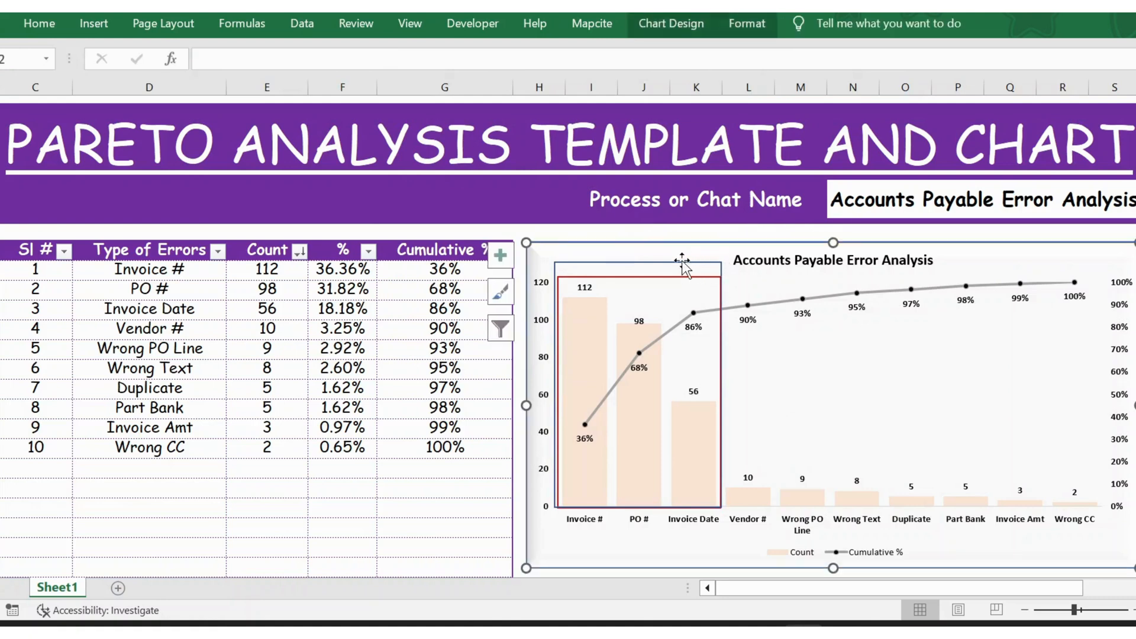
mouse_move(622, 561)
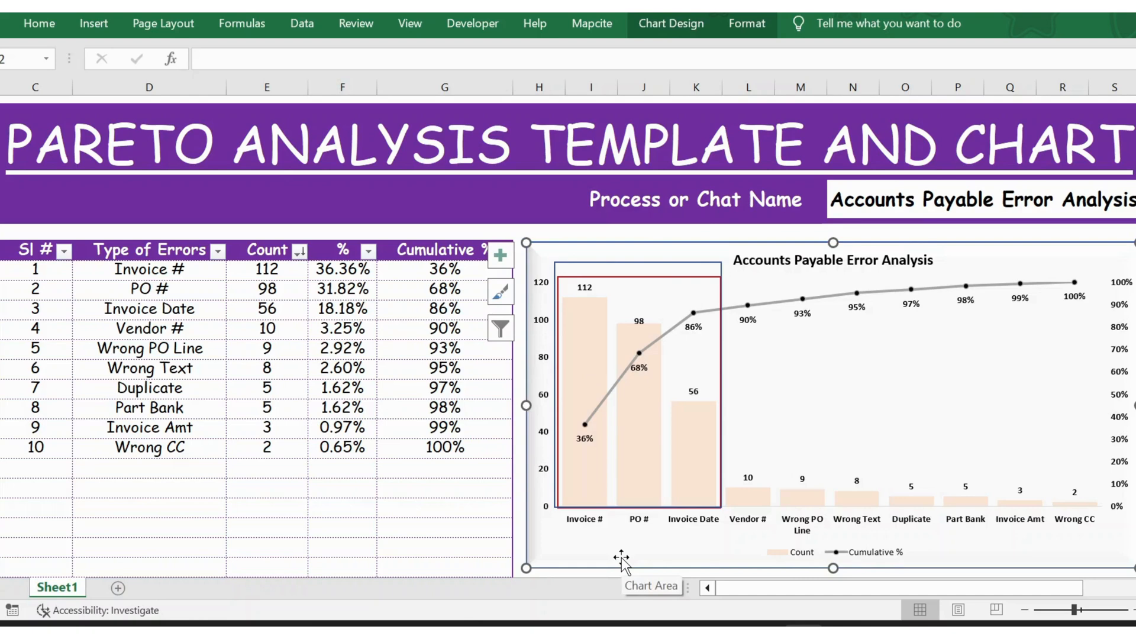
left_click(445, 488)
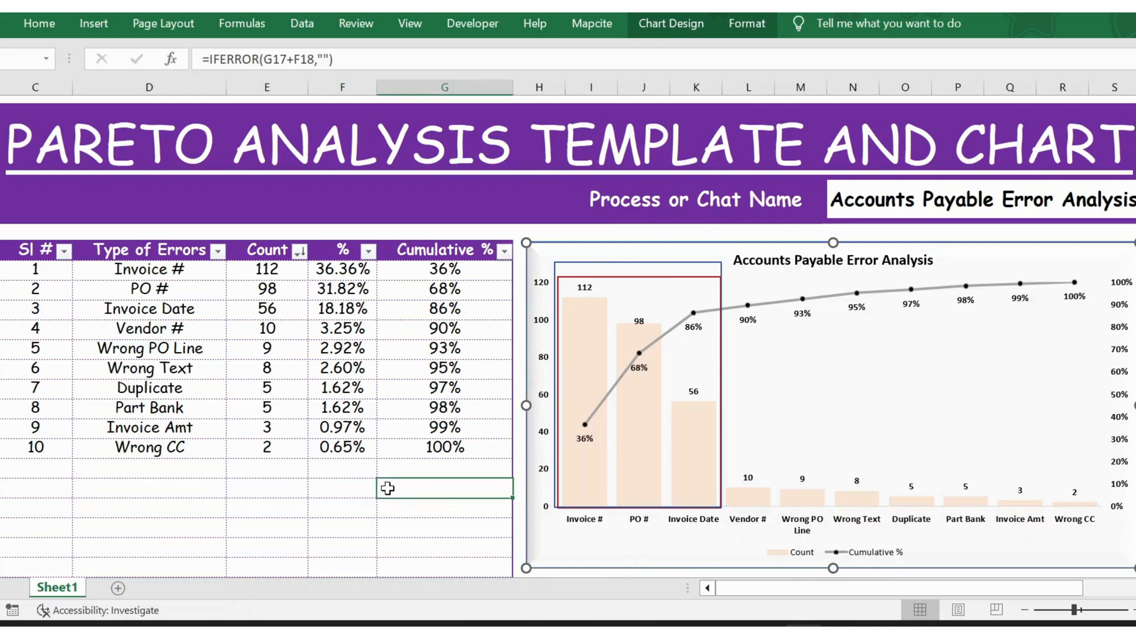